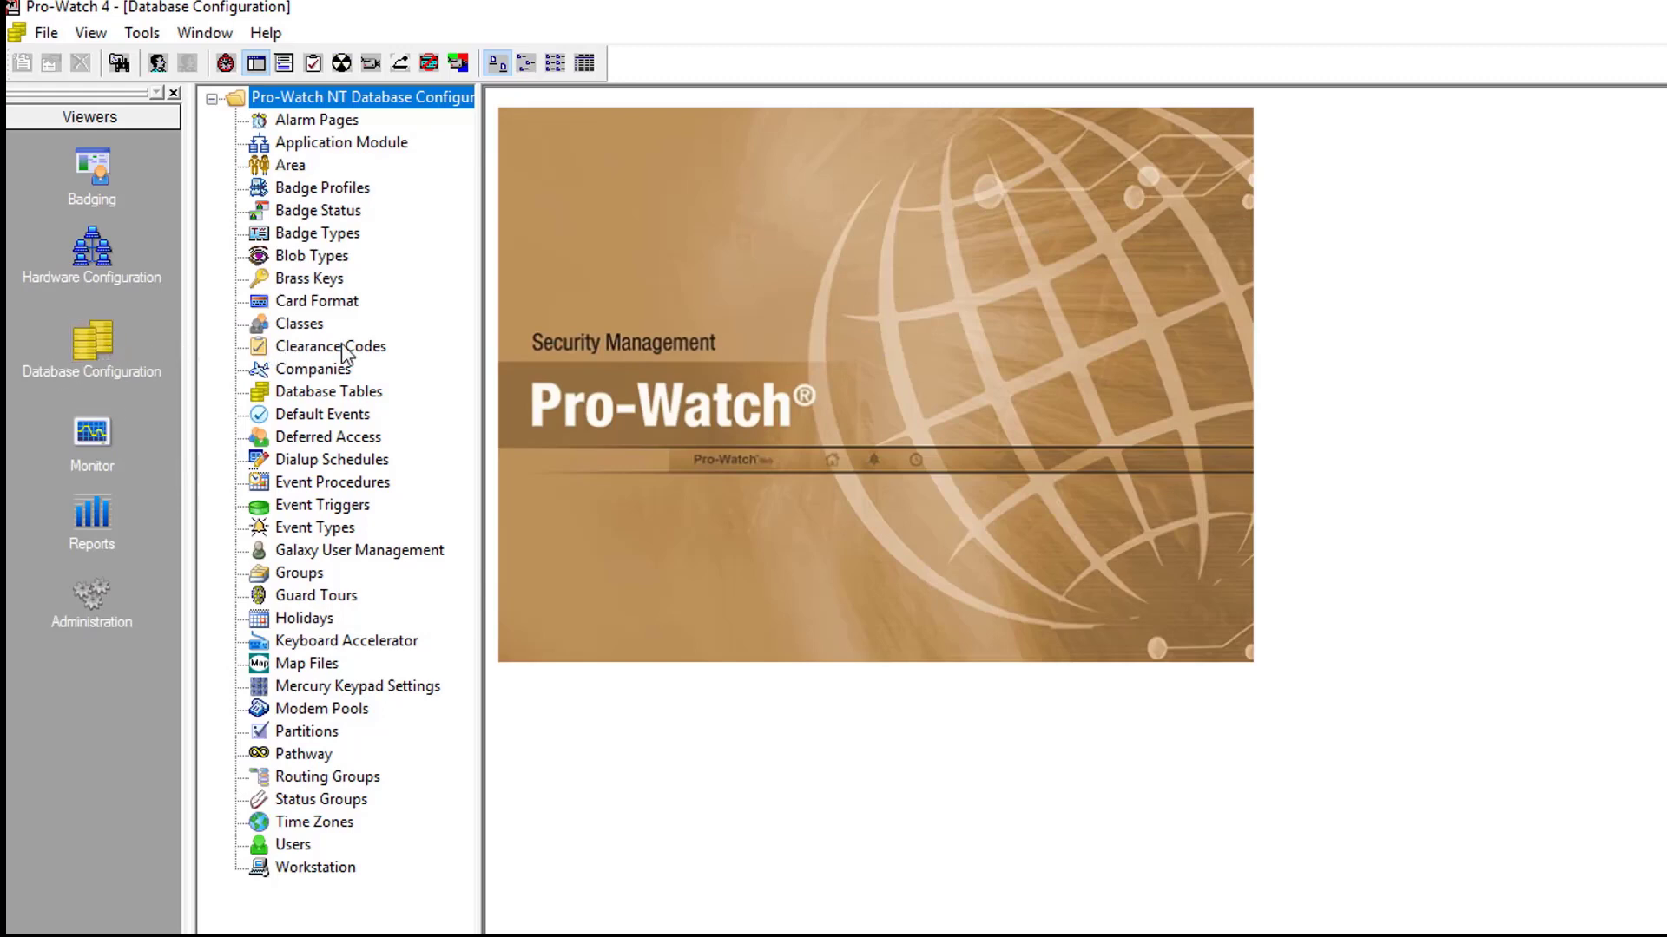
# Step: Show the clearance codes: All Access, Demo Clearance and Employees
pyautogui.click(330, 346)
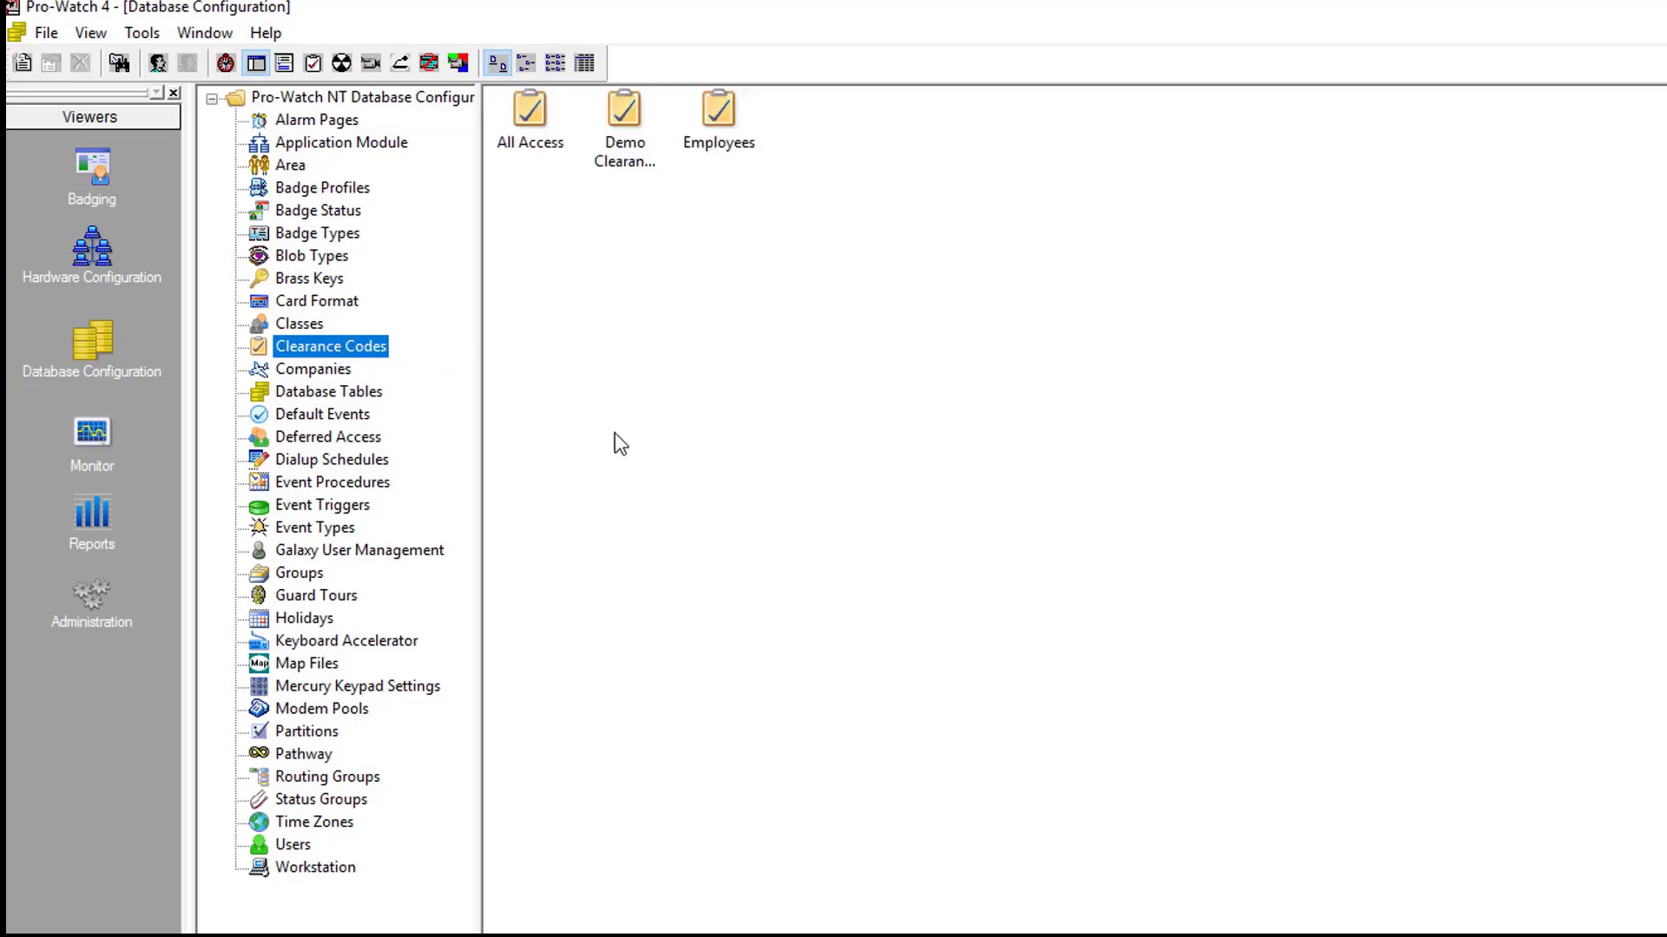
pyautogui.moveTo(646, 452)
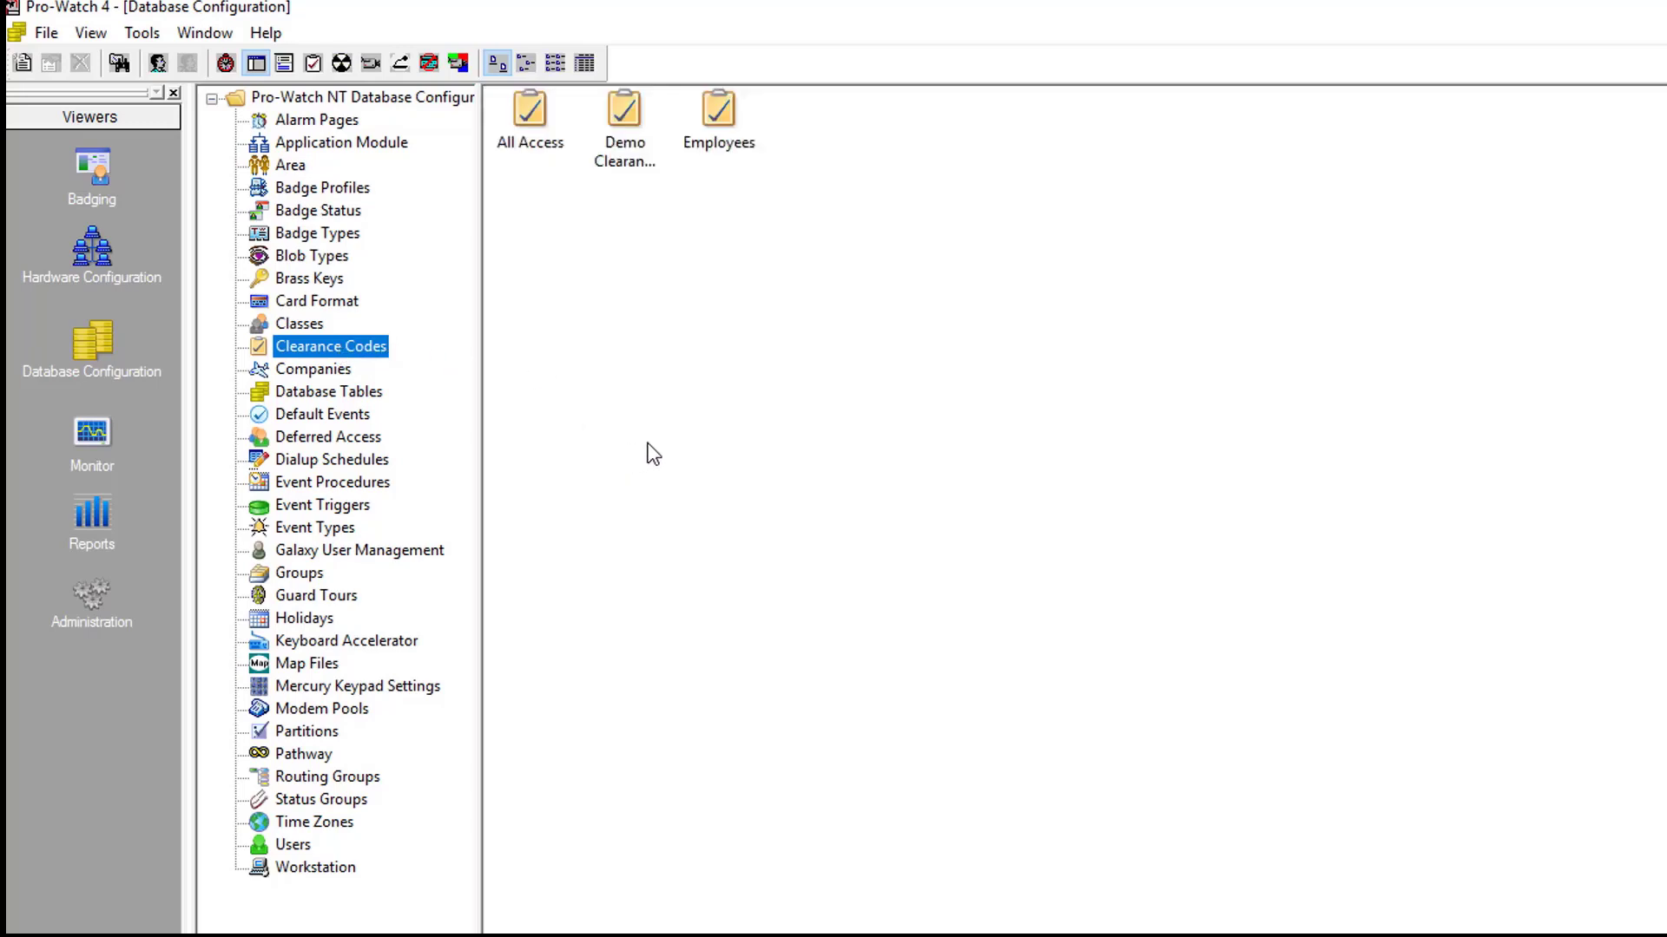
# Step: Create a new clearance code with the description 'Employee Only'
pyautogui.rightClick(673, 276)
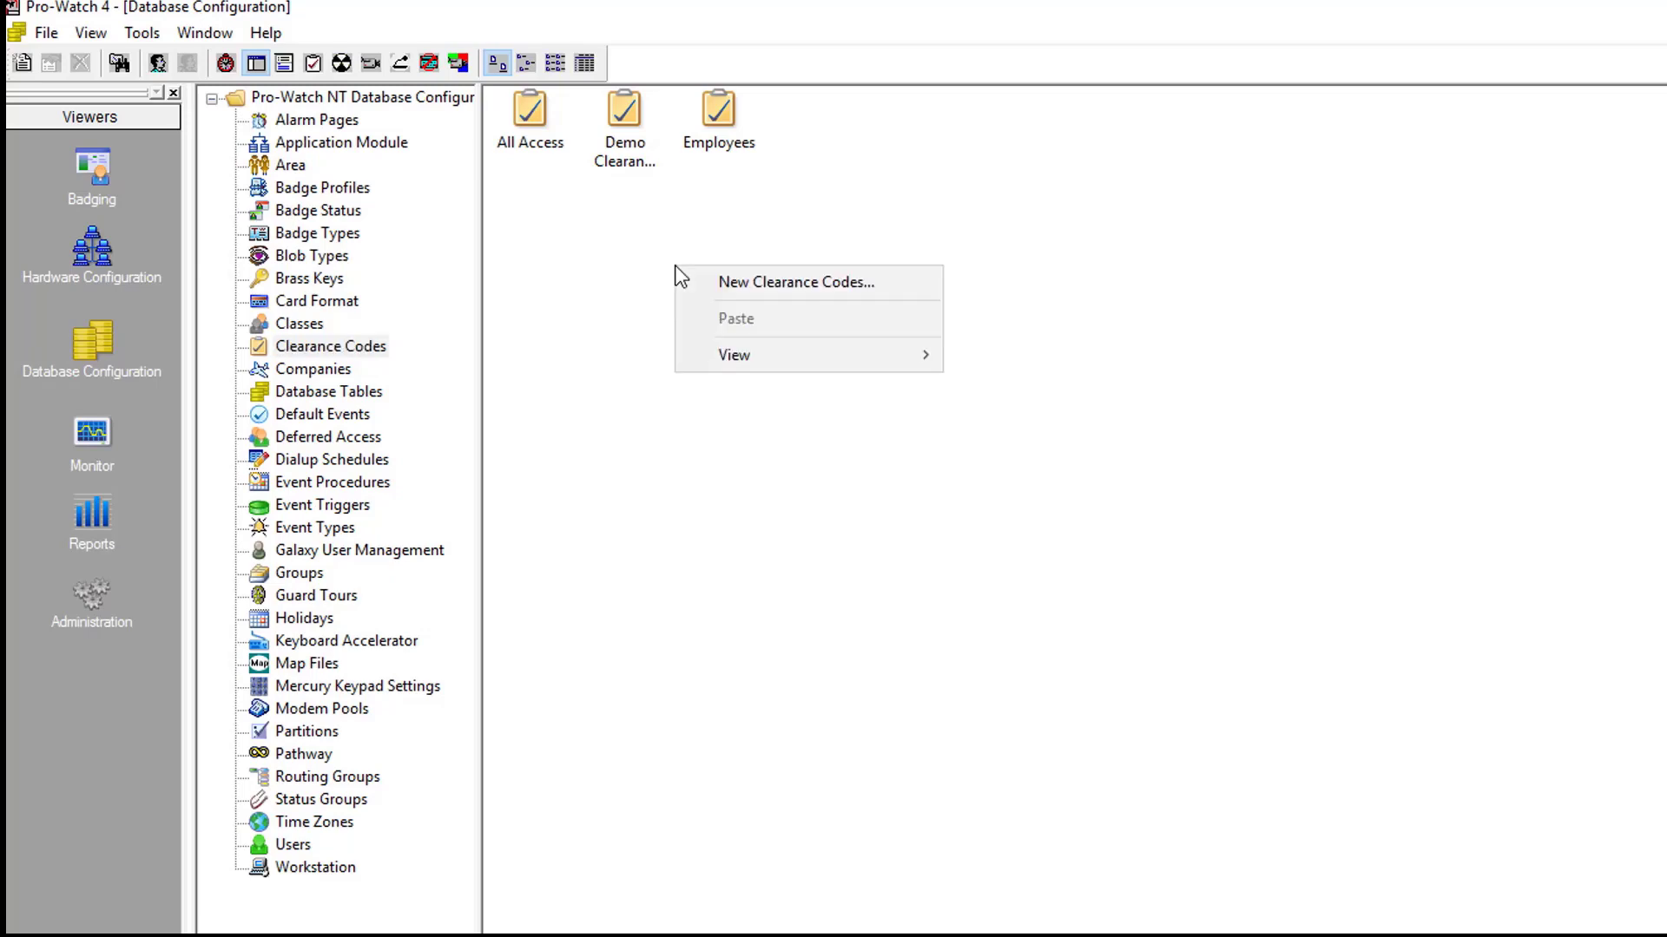
pyautogui.moveTo(796, 295)
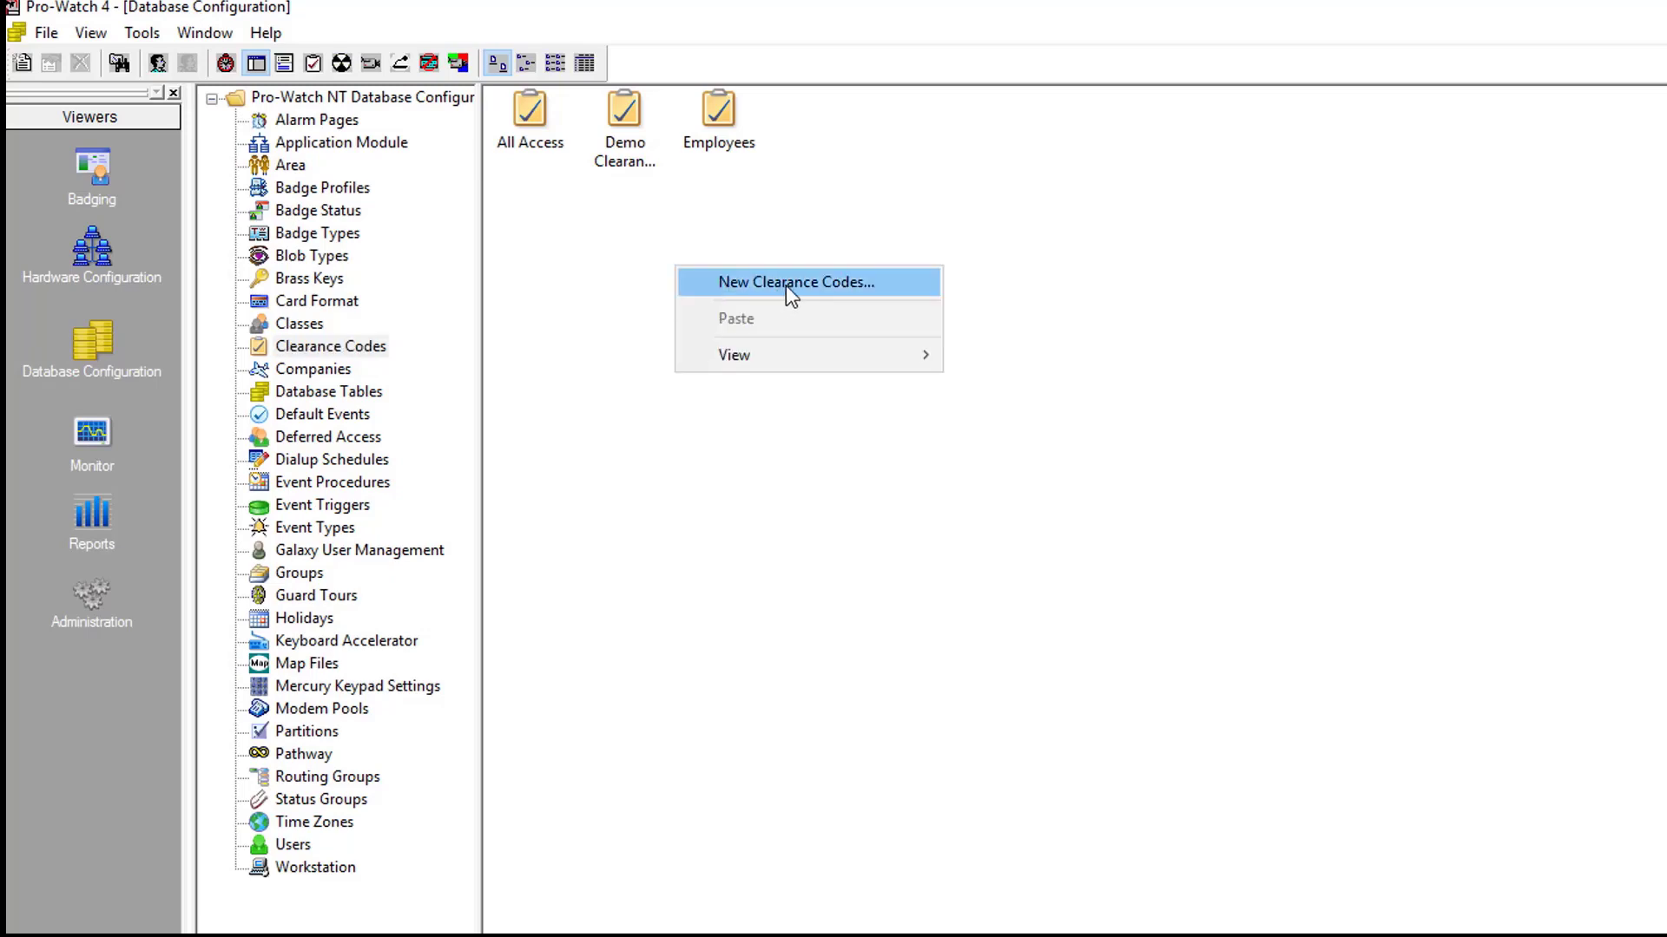
pyautogui.click(798, 281)
pyautogui.write('E')
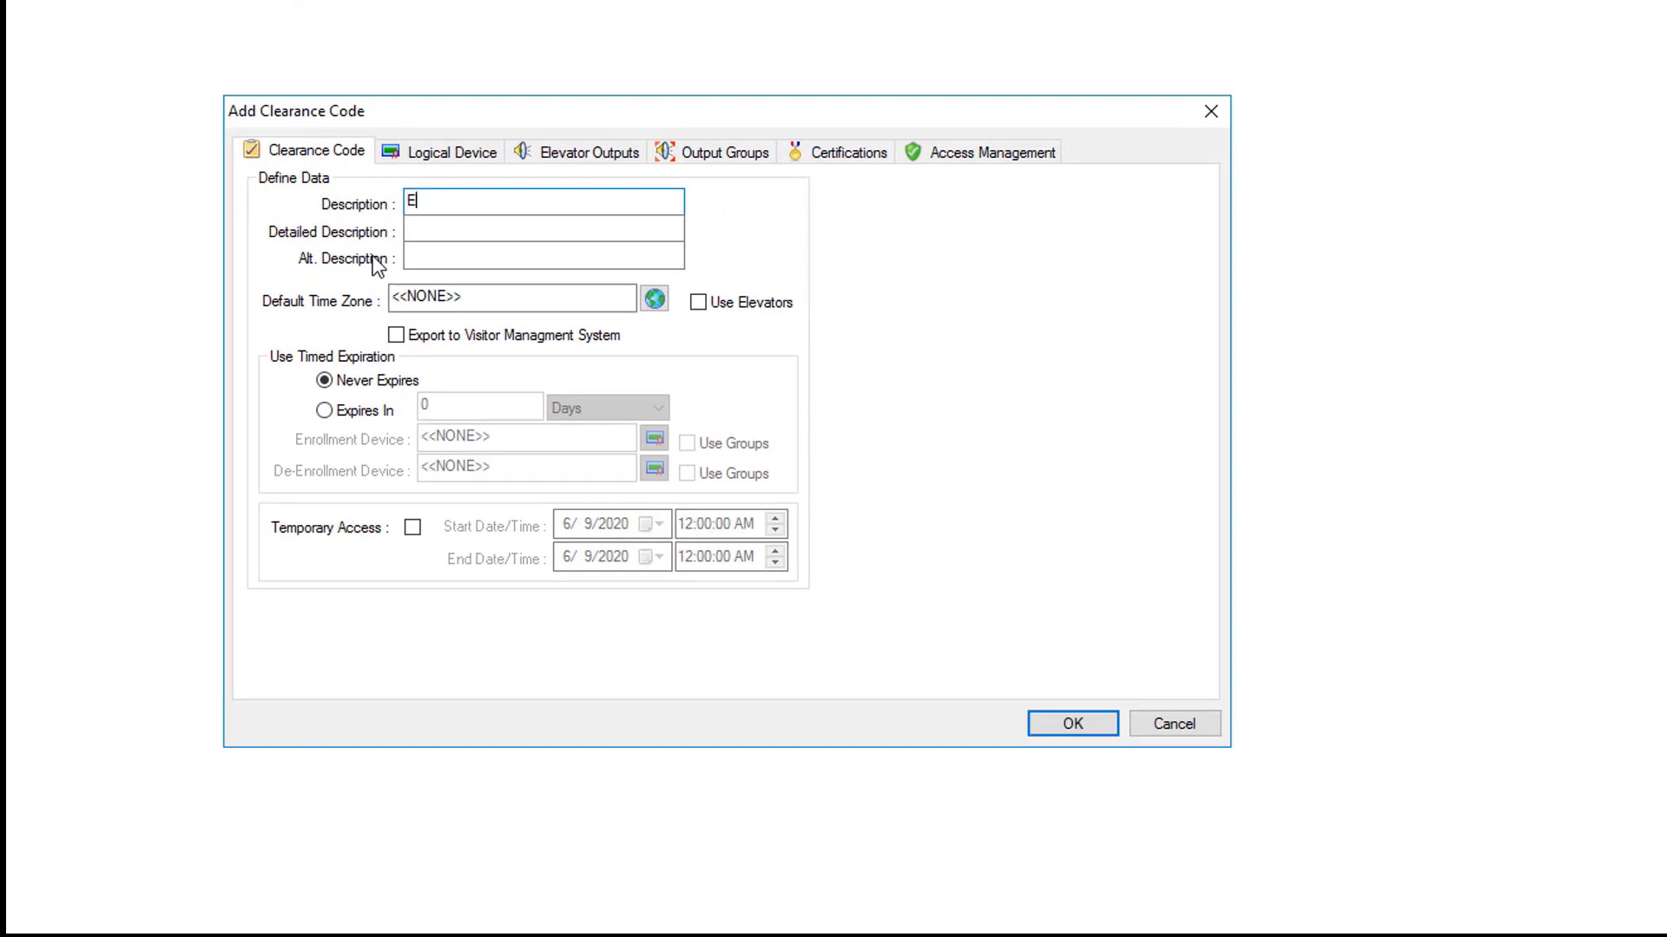
pyautogui.write('mployee')
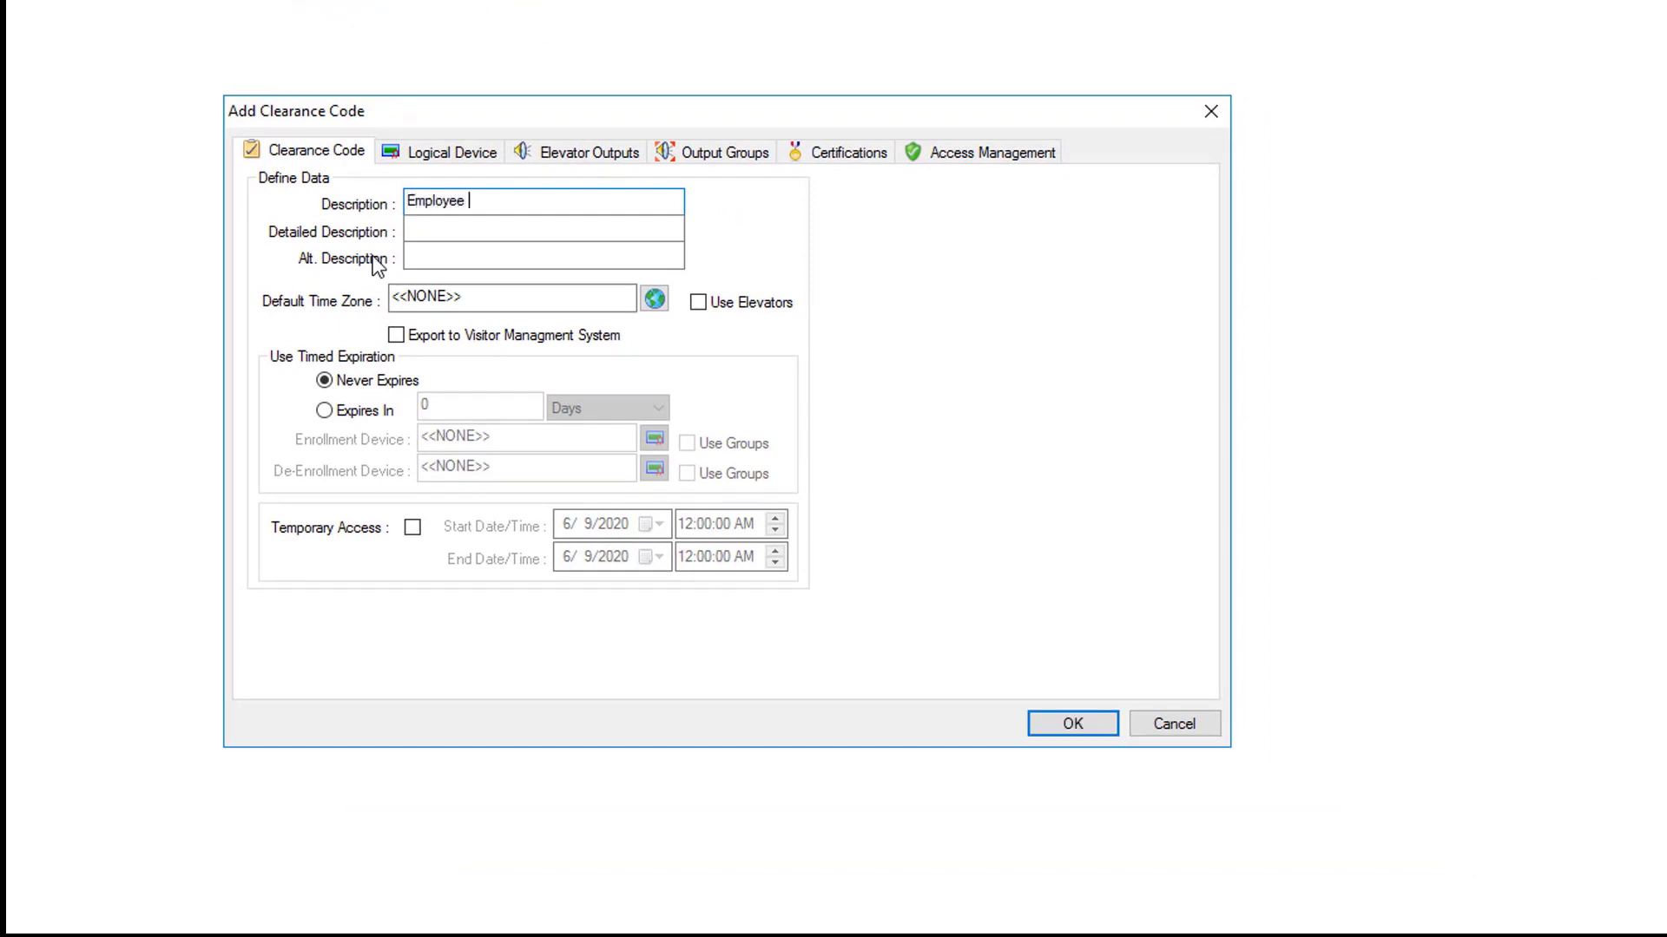
pyautogui.write('Only')
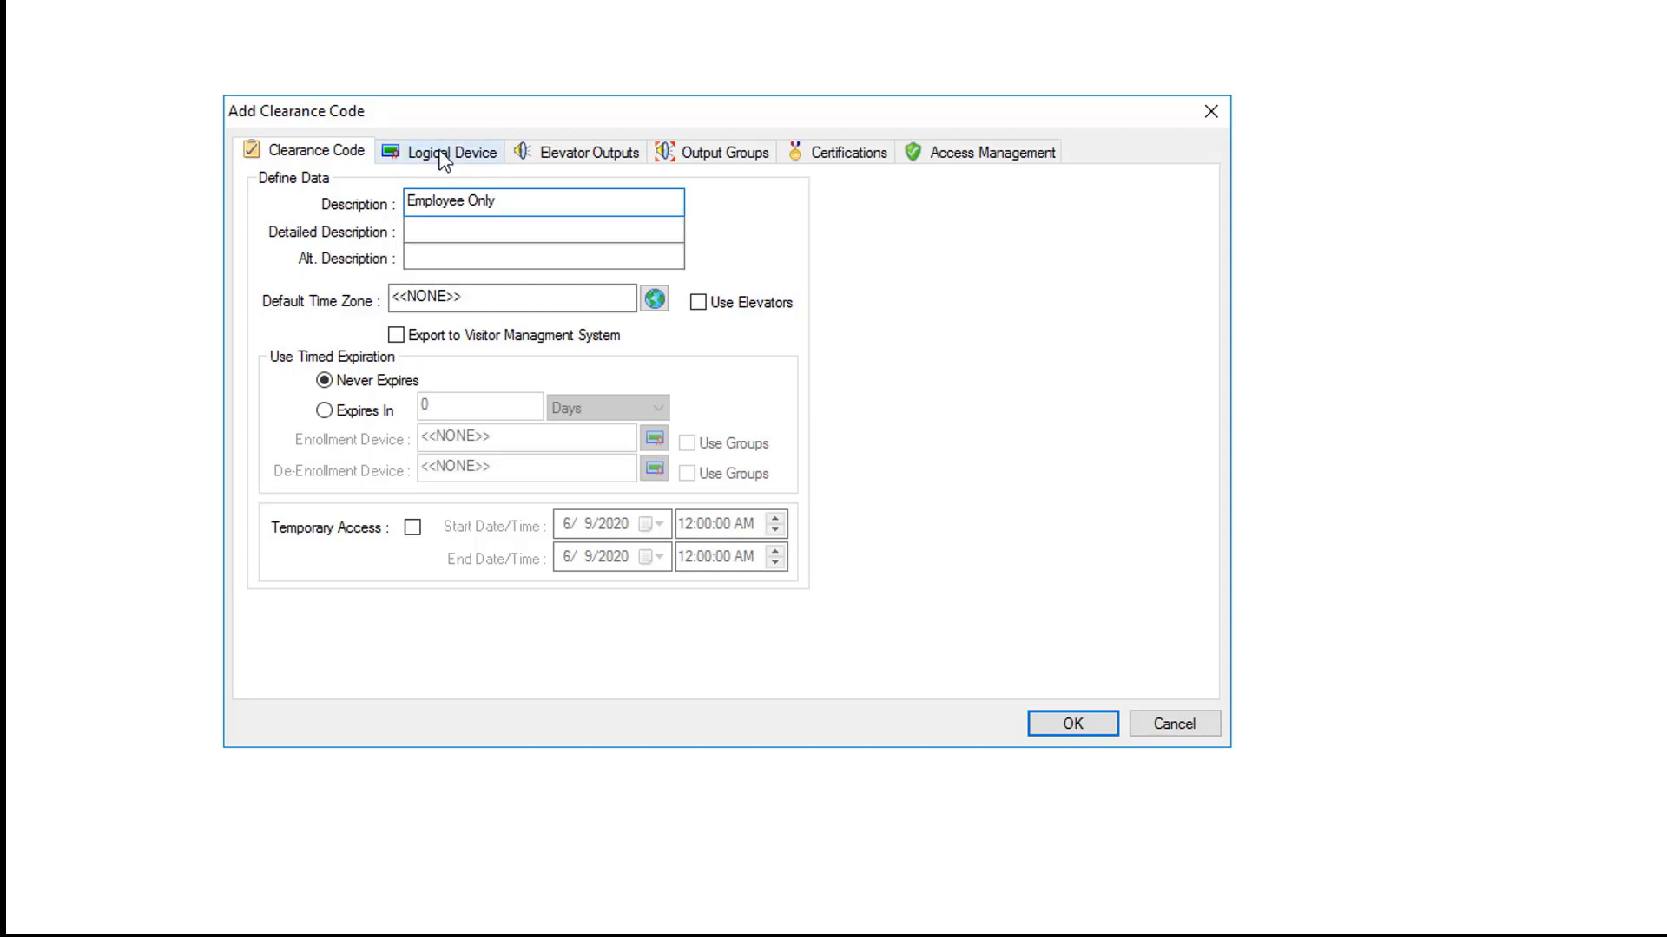
# Step: Add Employee Door as the clearance code's logical device
pyautogui.click(450, 153)
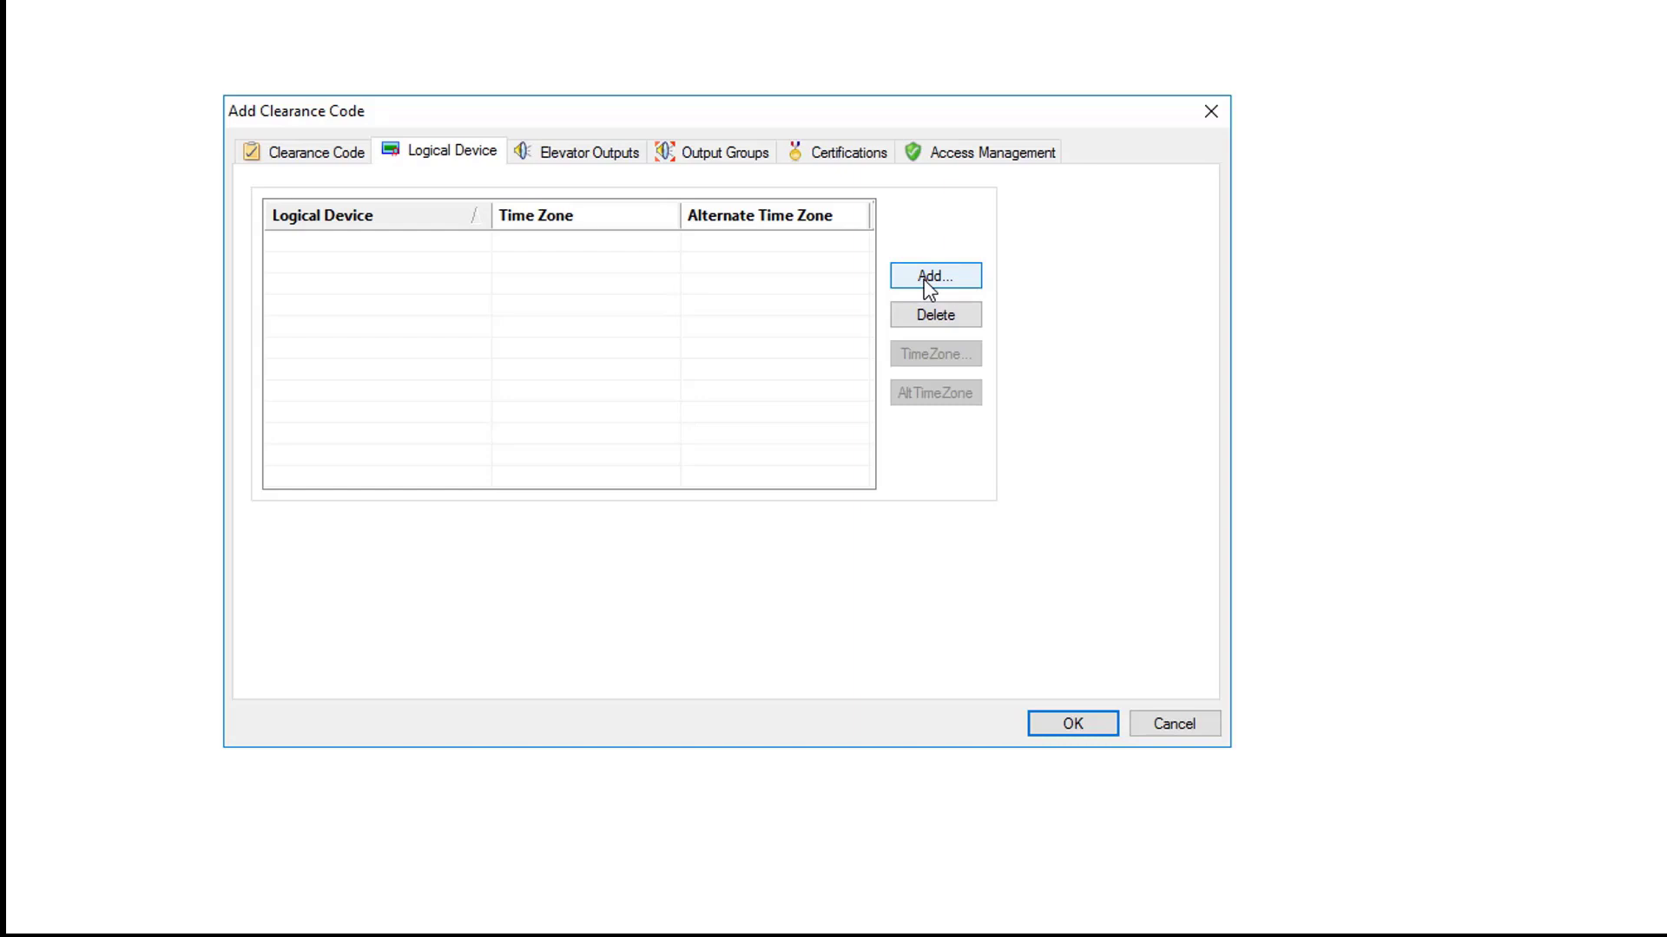
pyautogui.click(934, 274)
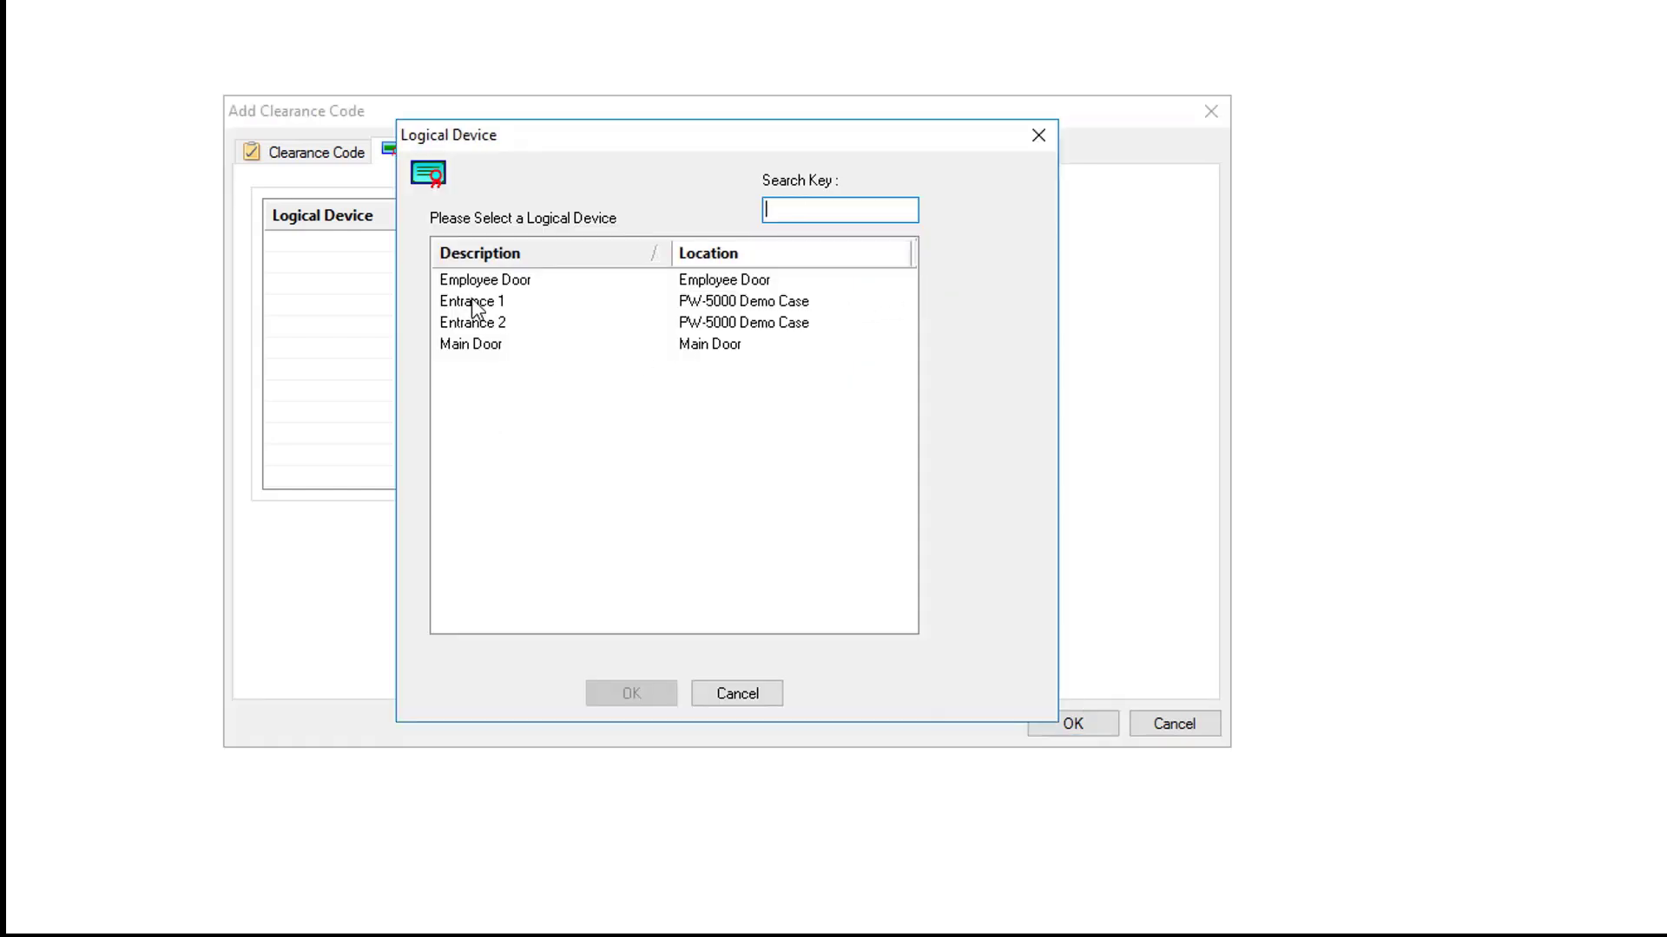
pyautogui.click(486, 279)
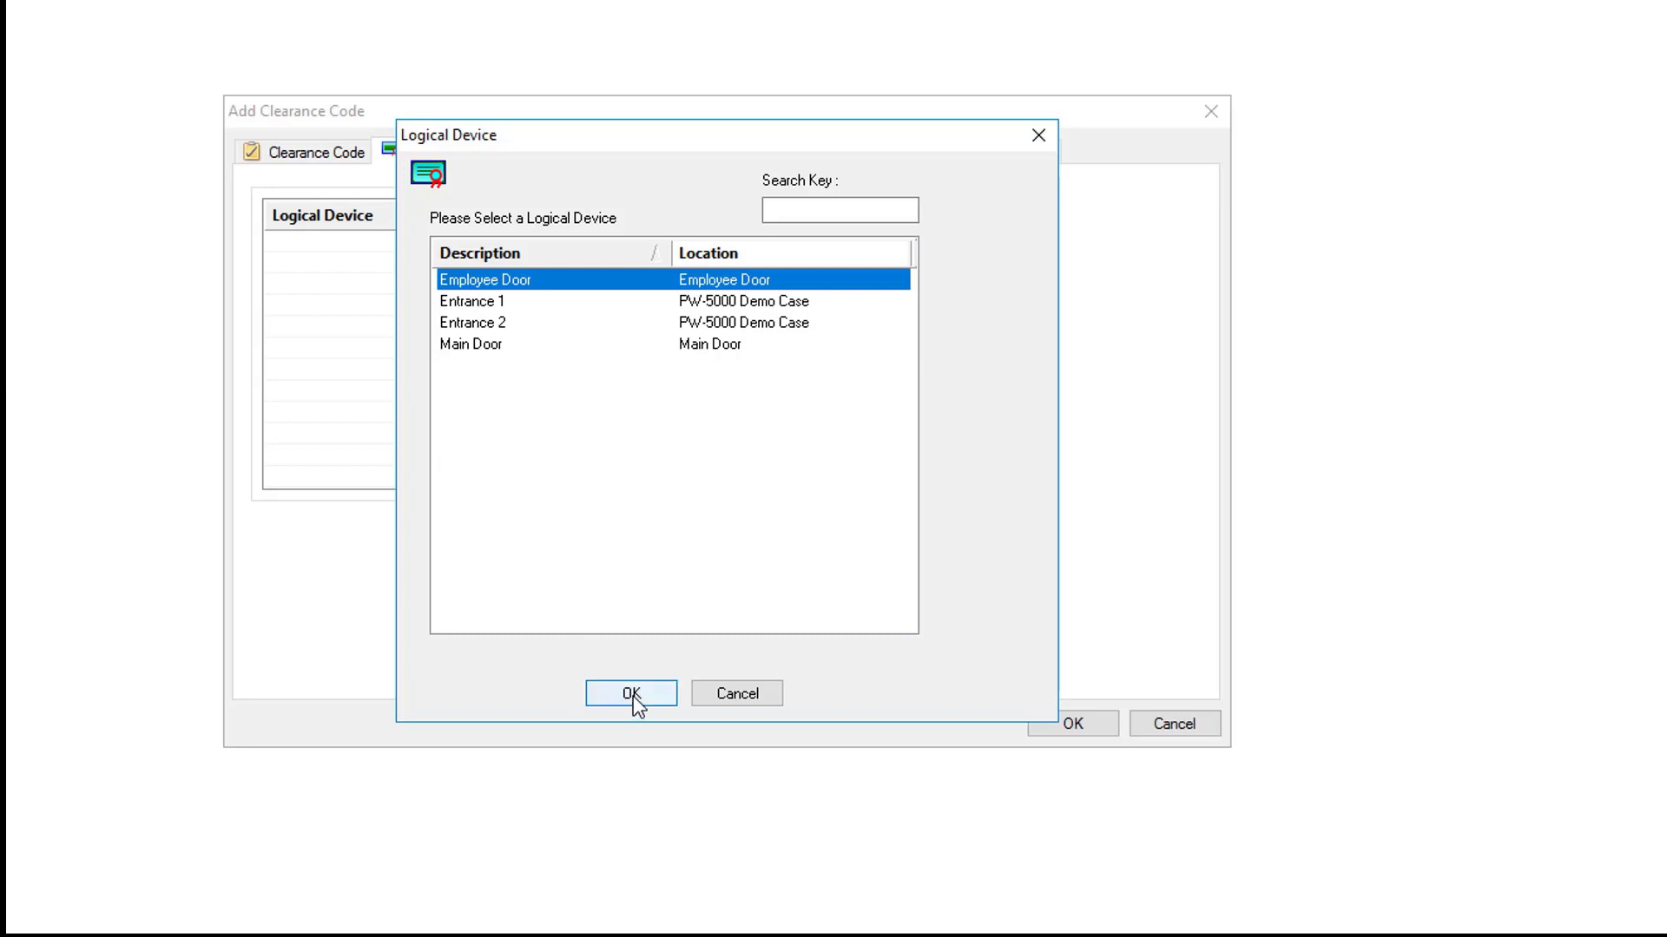
pyautogui.click(630, 695)
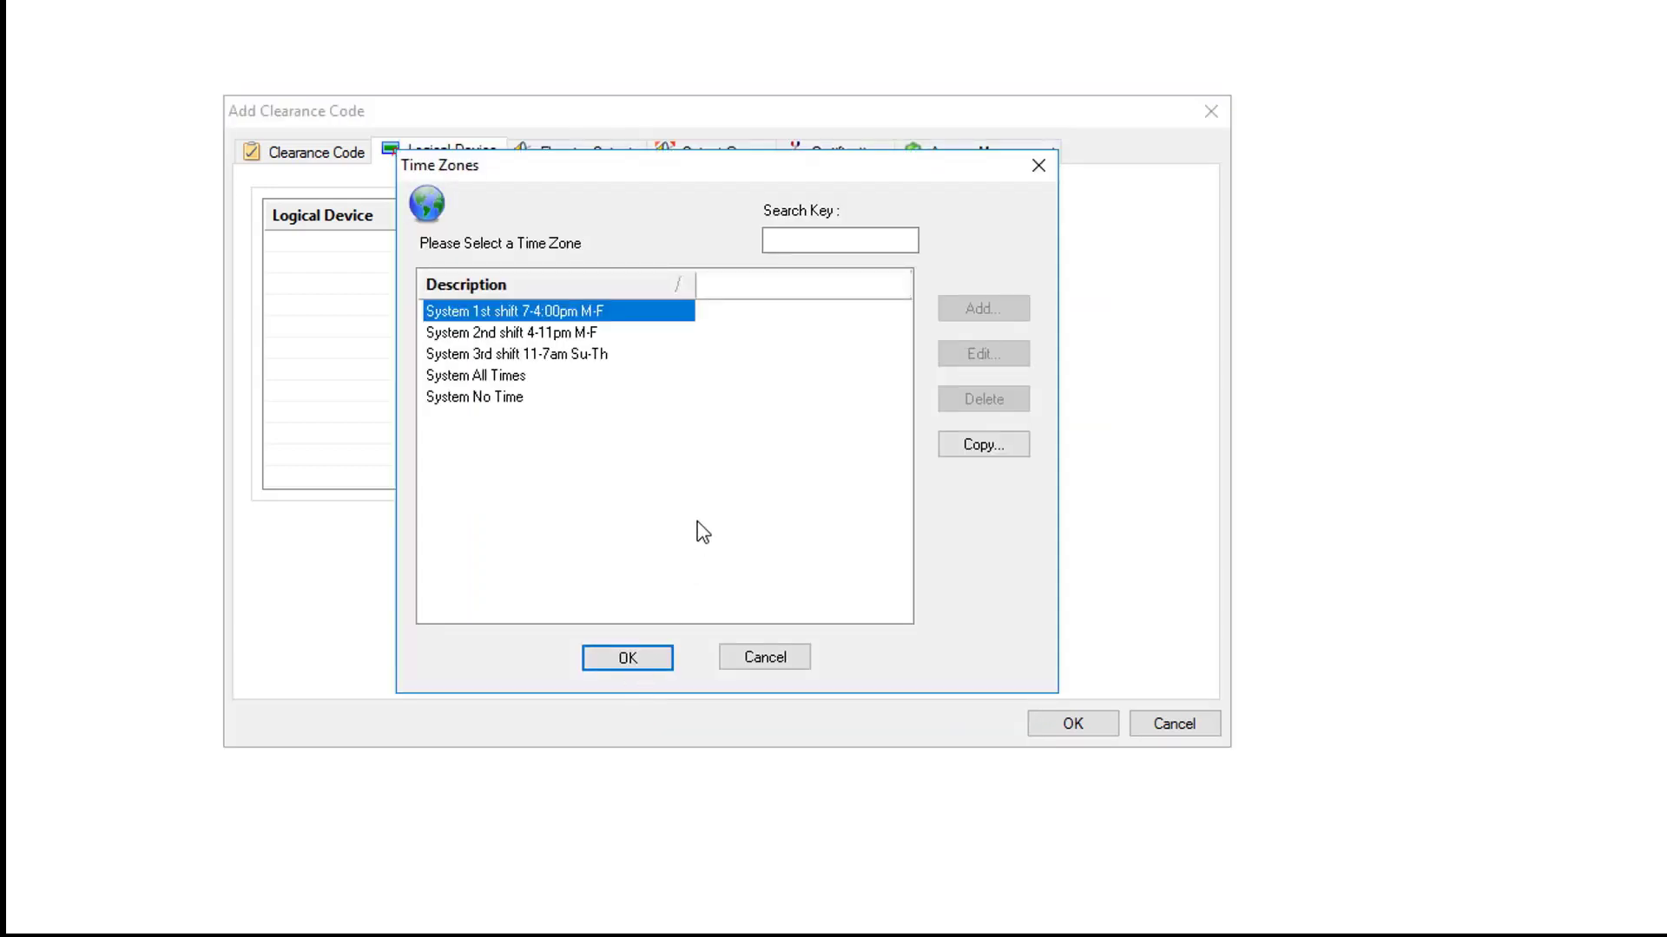
pyautogui.moveTo(580, 483)
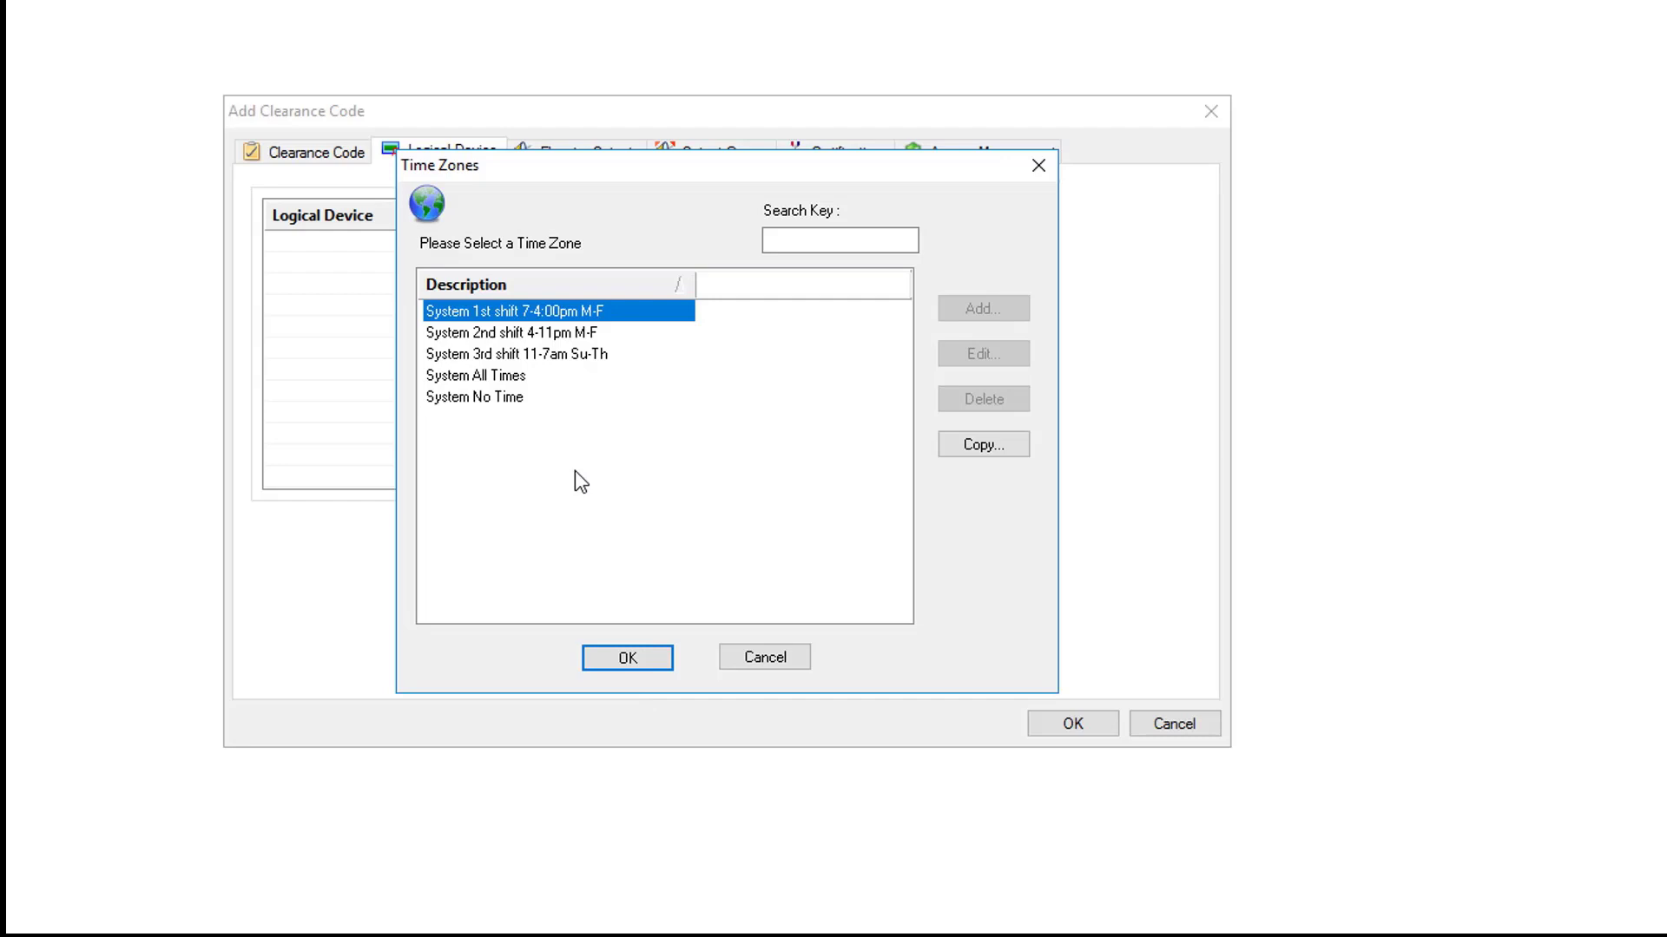
pyautogui.moveTo(571, 363)
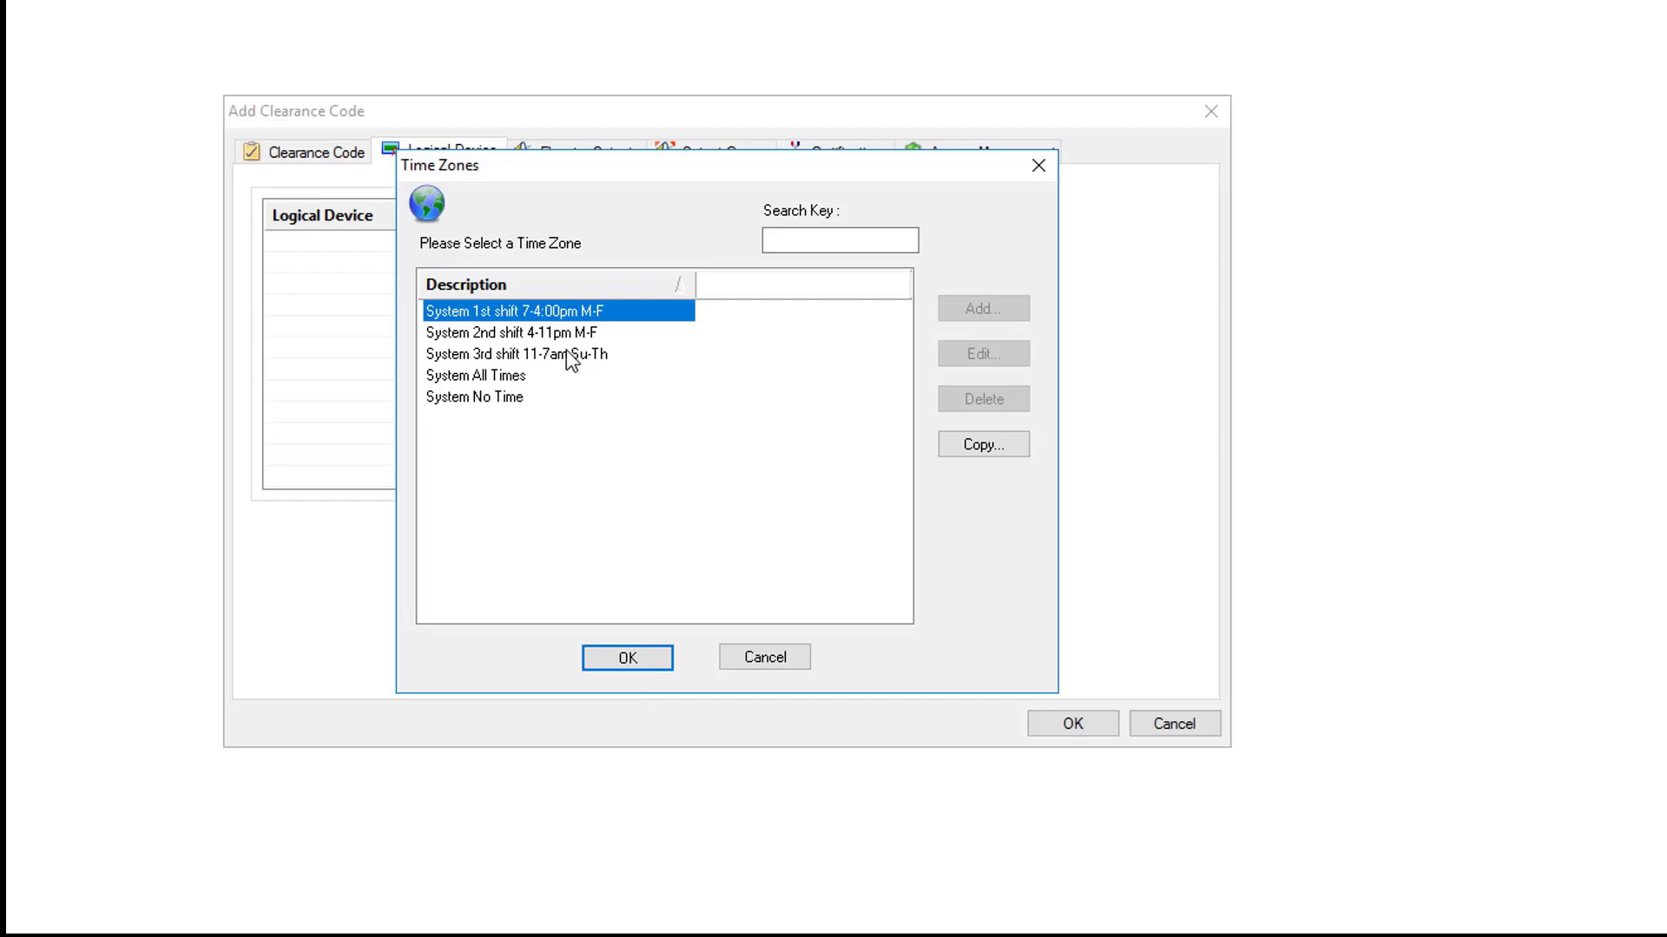
# Step: Assign the System All Times time zone to Employee Door
pyautogui.click(476, 375)
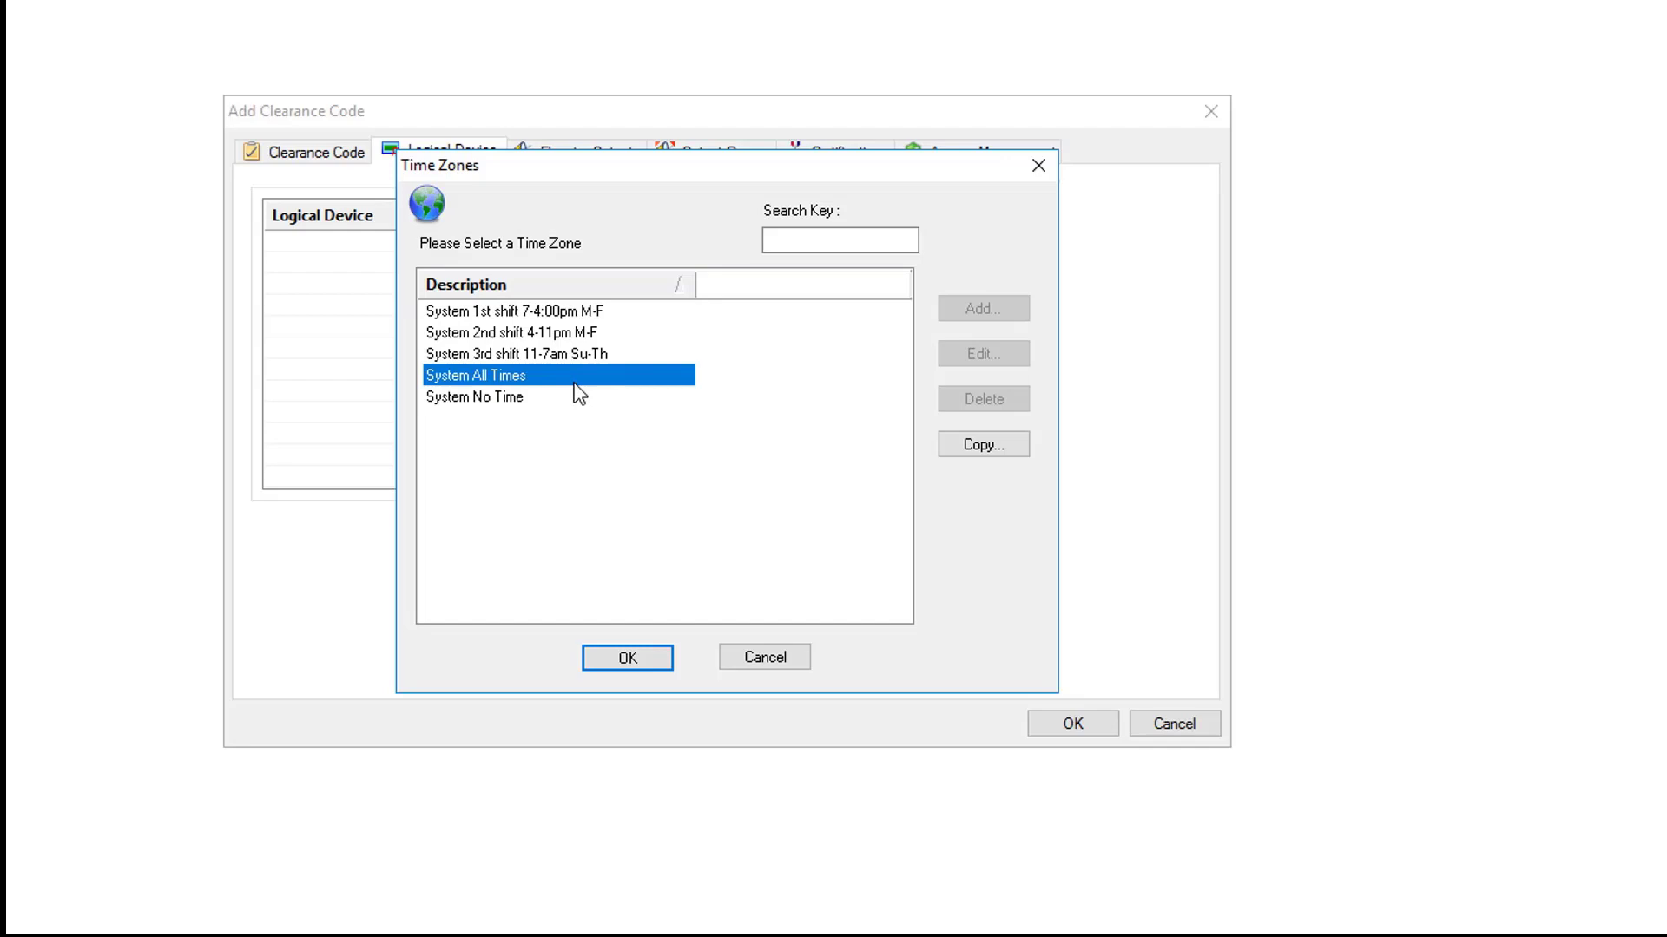
pyautogui.moveTo(549, 392)
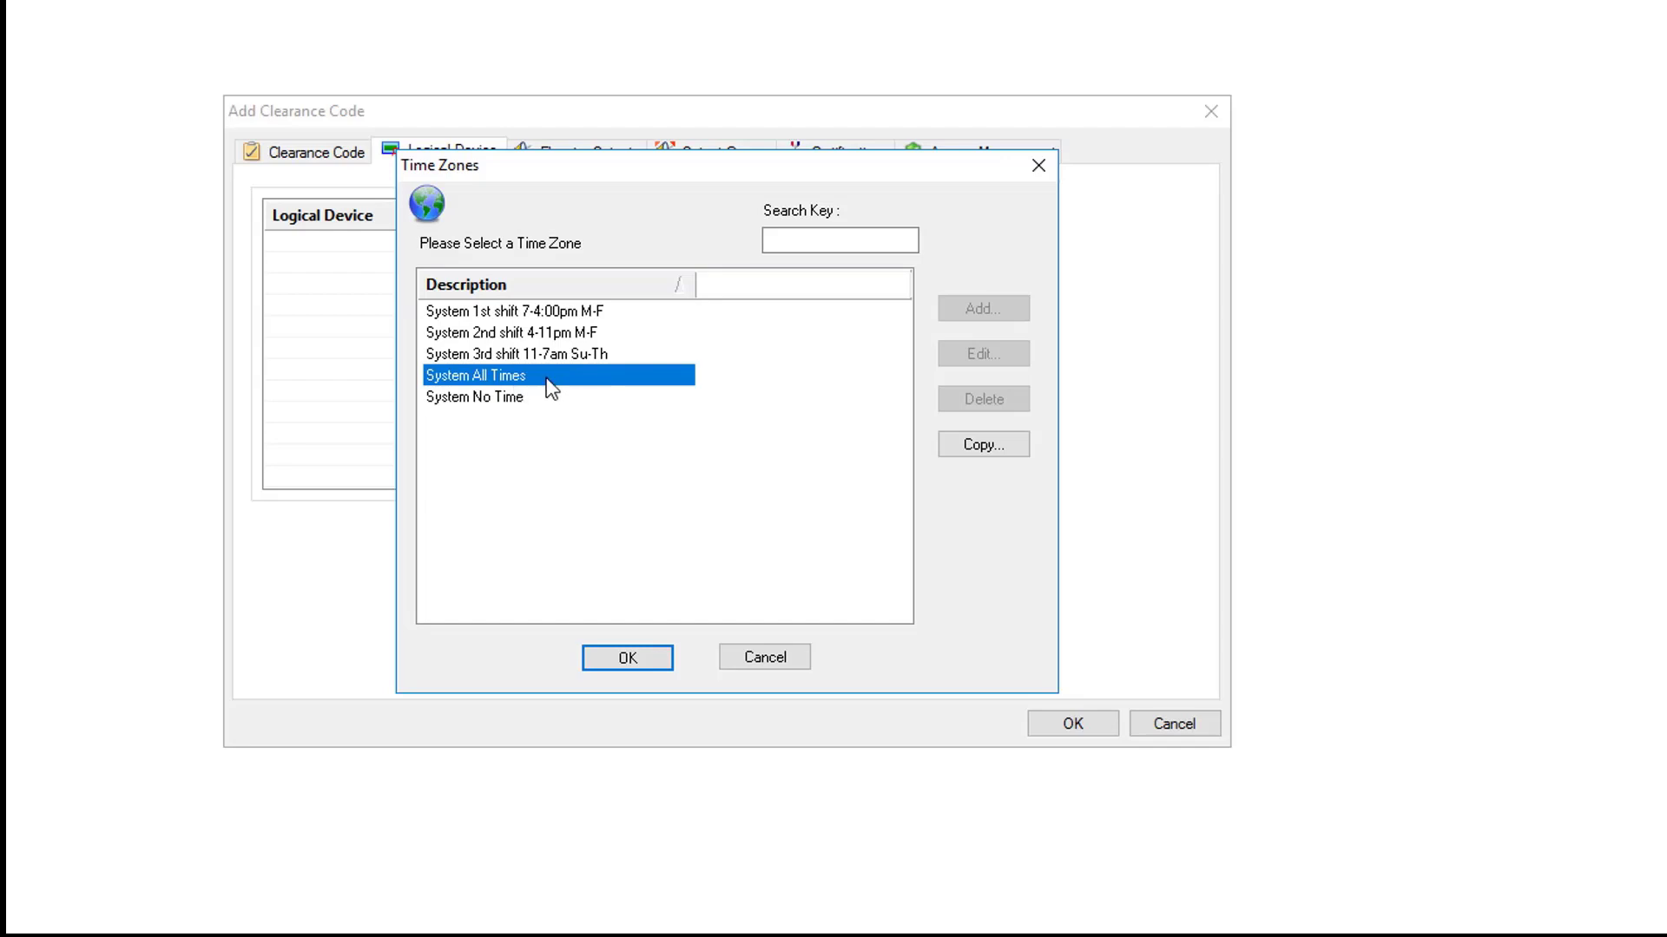
pyautogui.moveTo(542, 401)
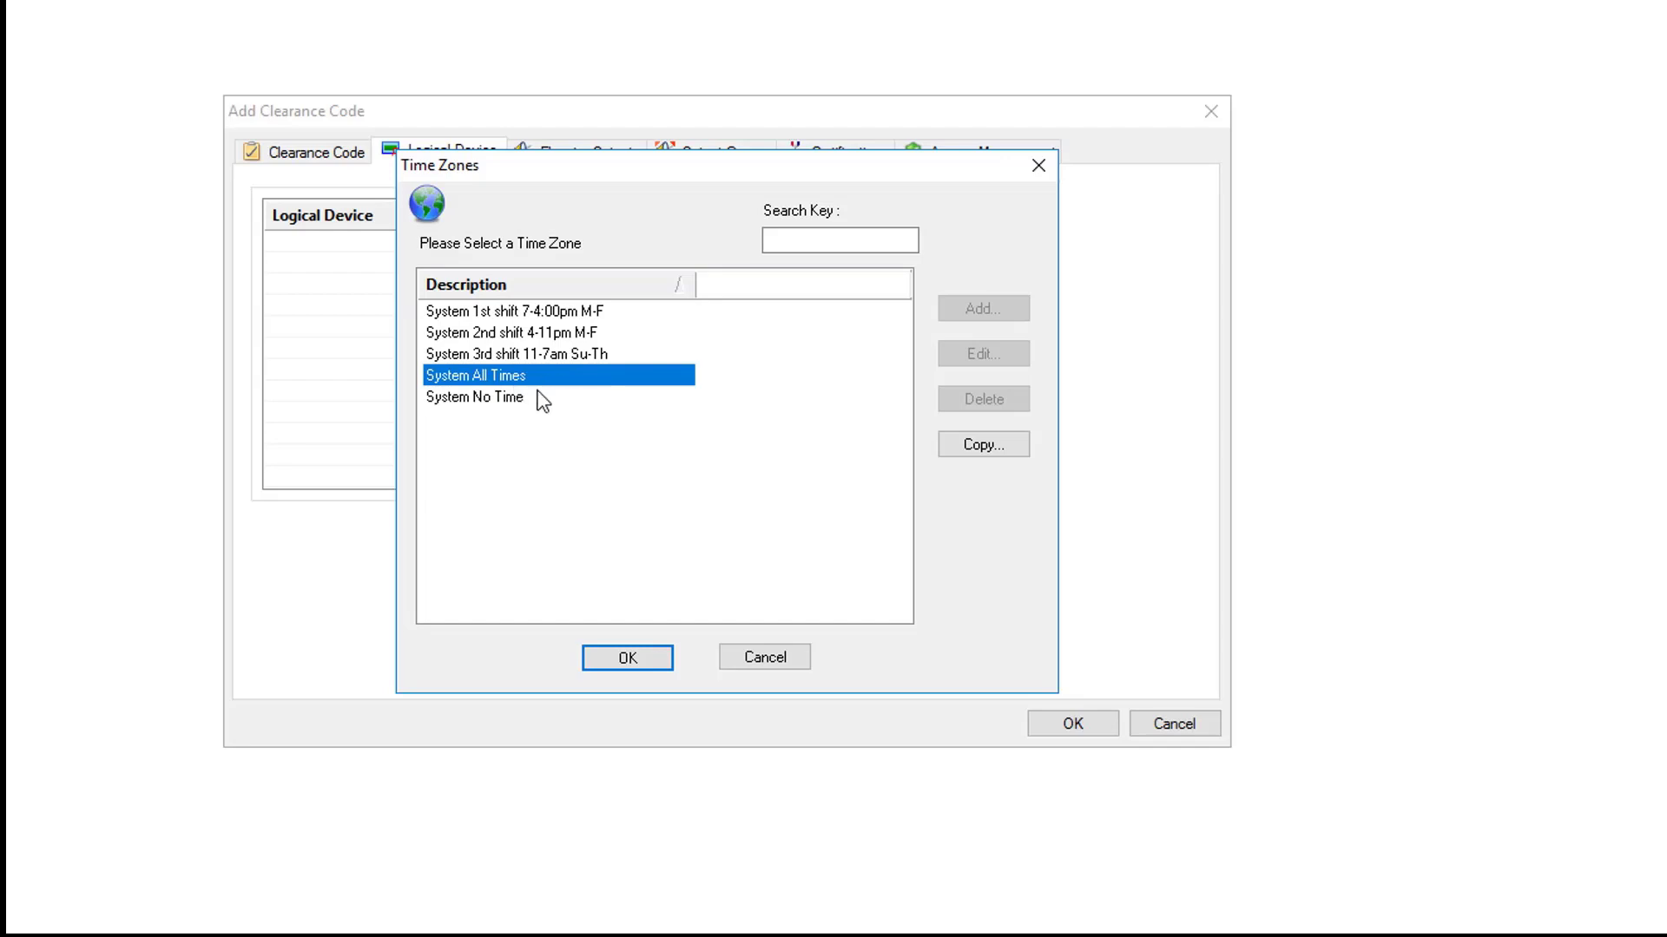
pyautogui.moveTo(607, 475)
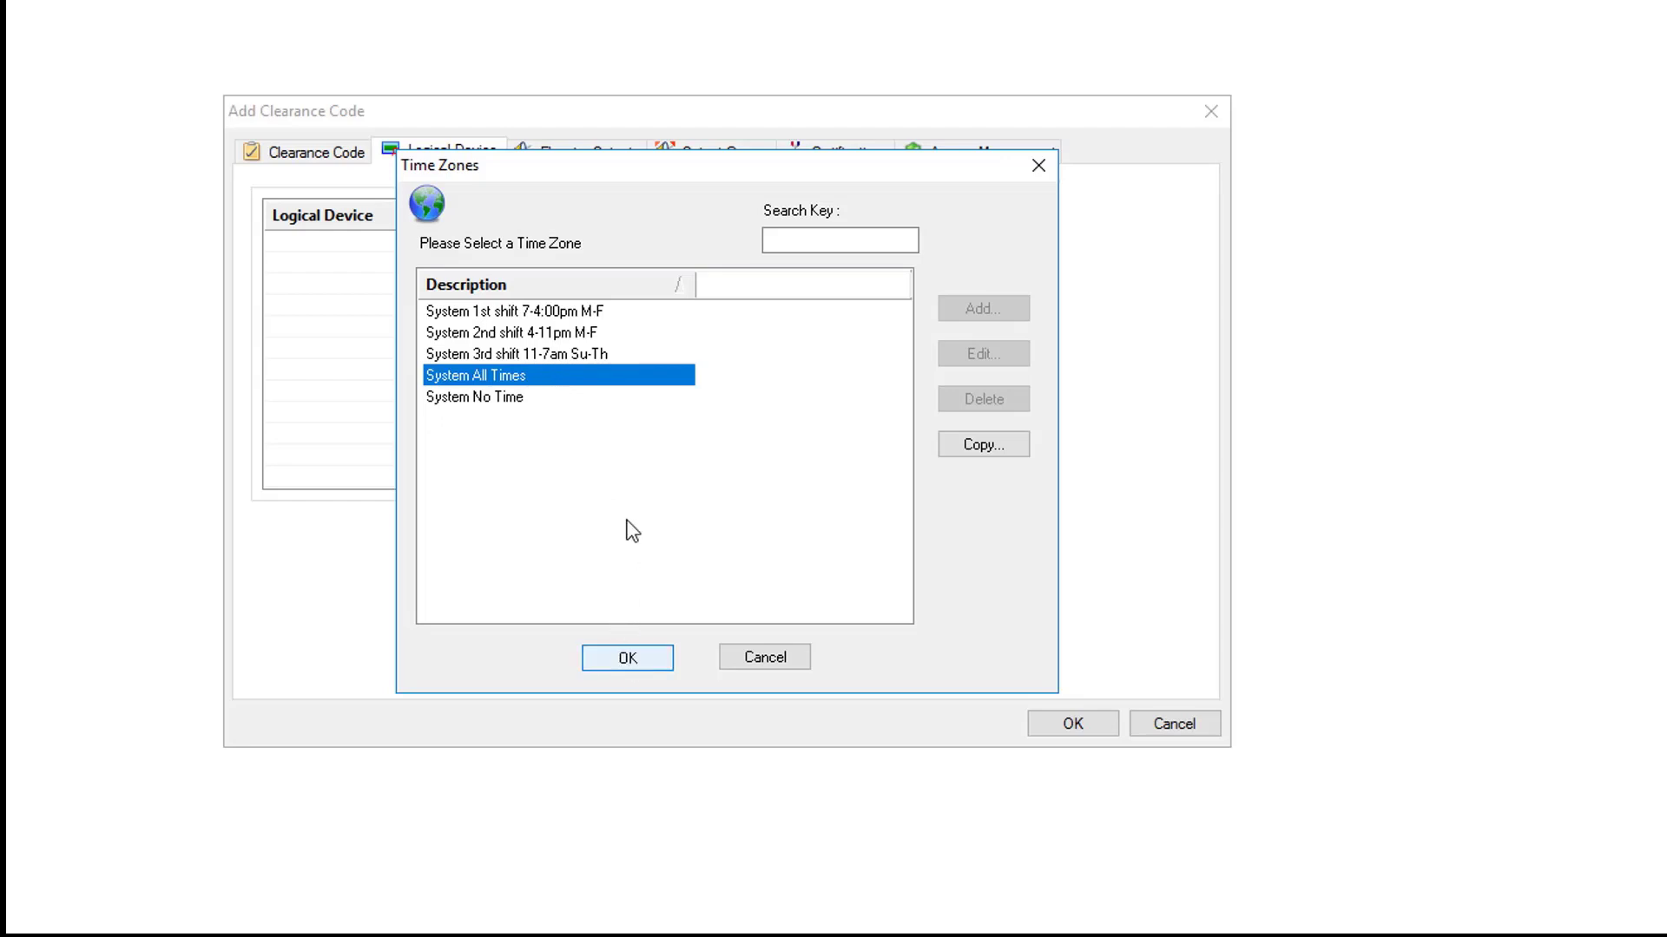
pyautogui.click(626, 656)
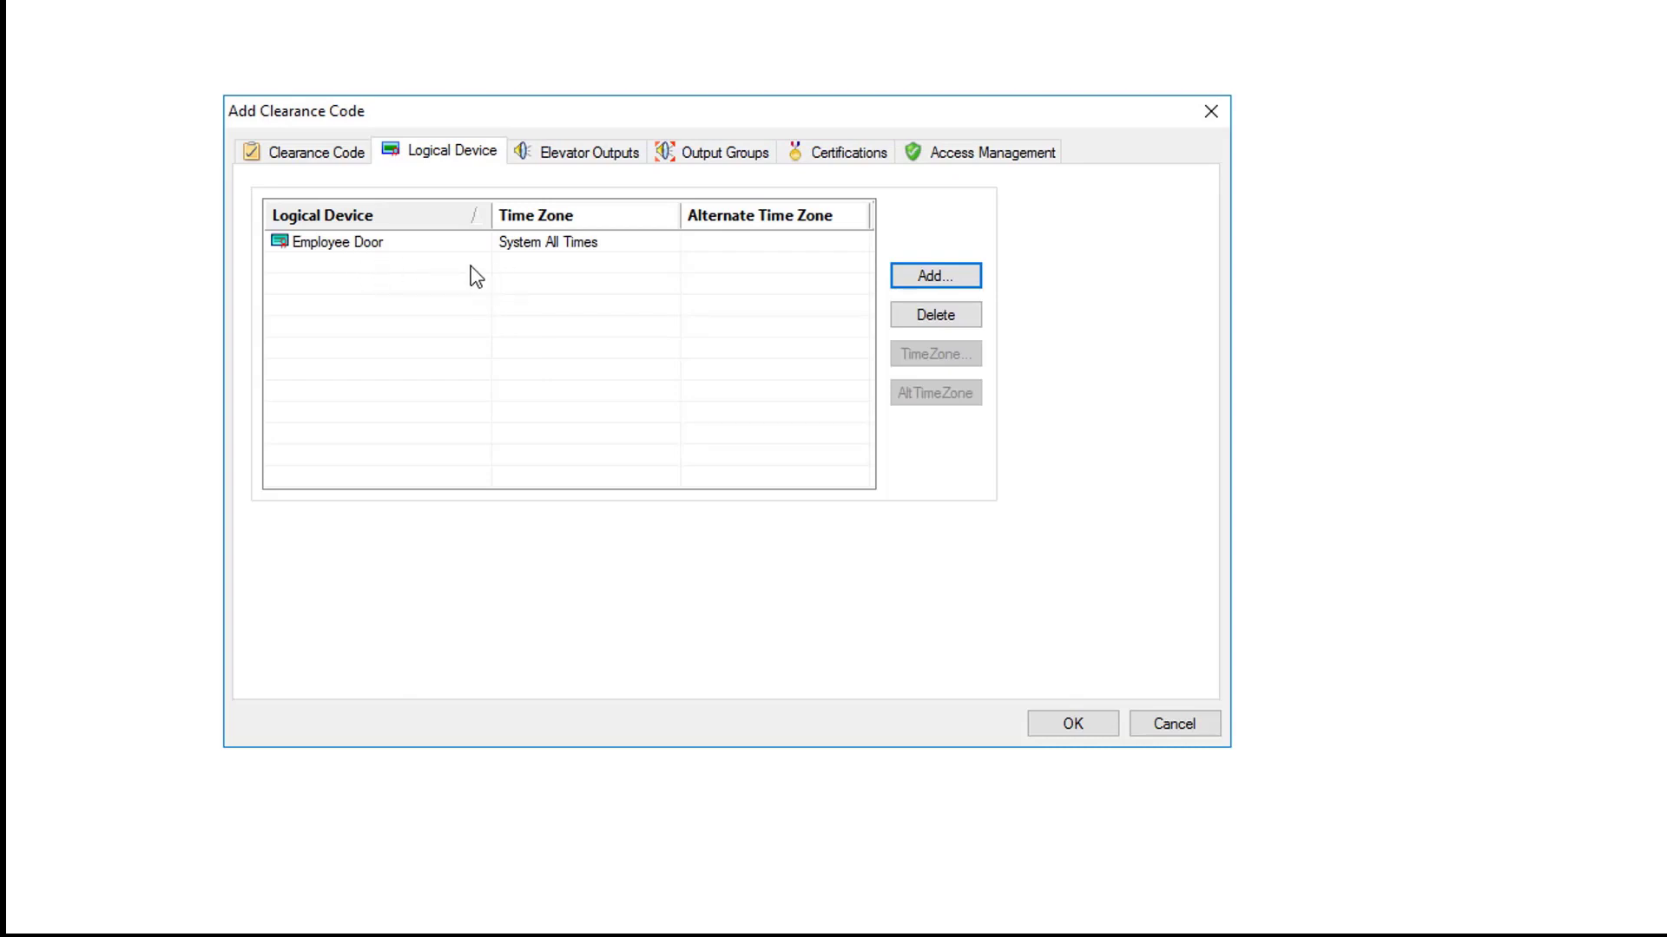
pyautogui.moveTo(590, 257)
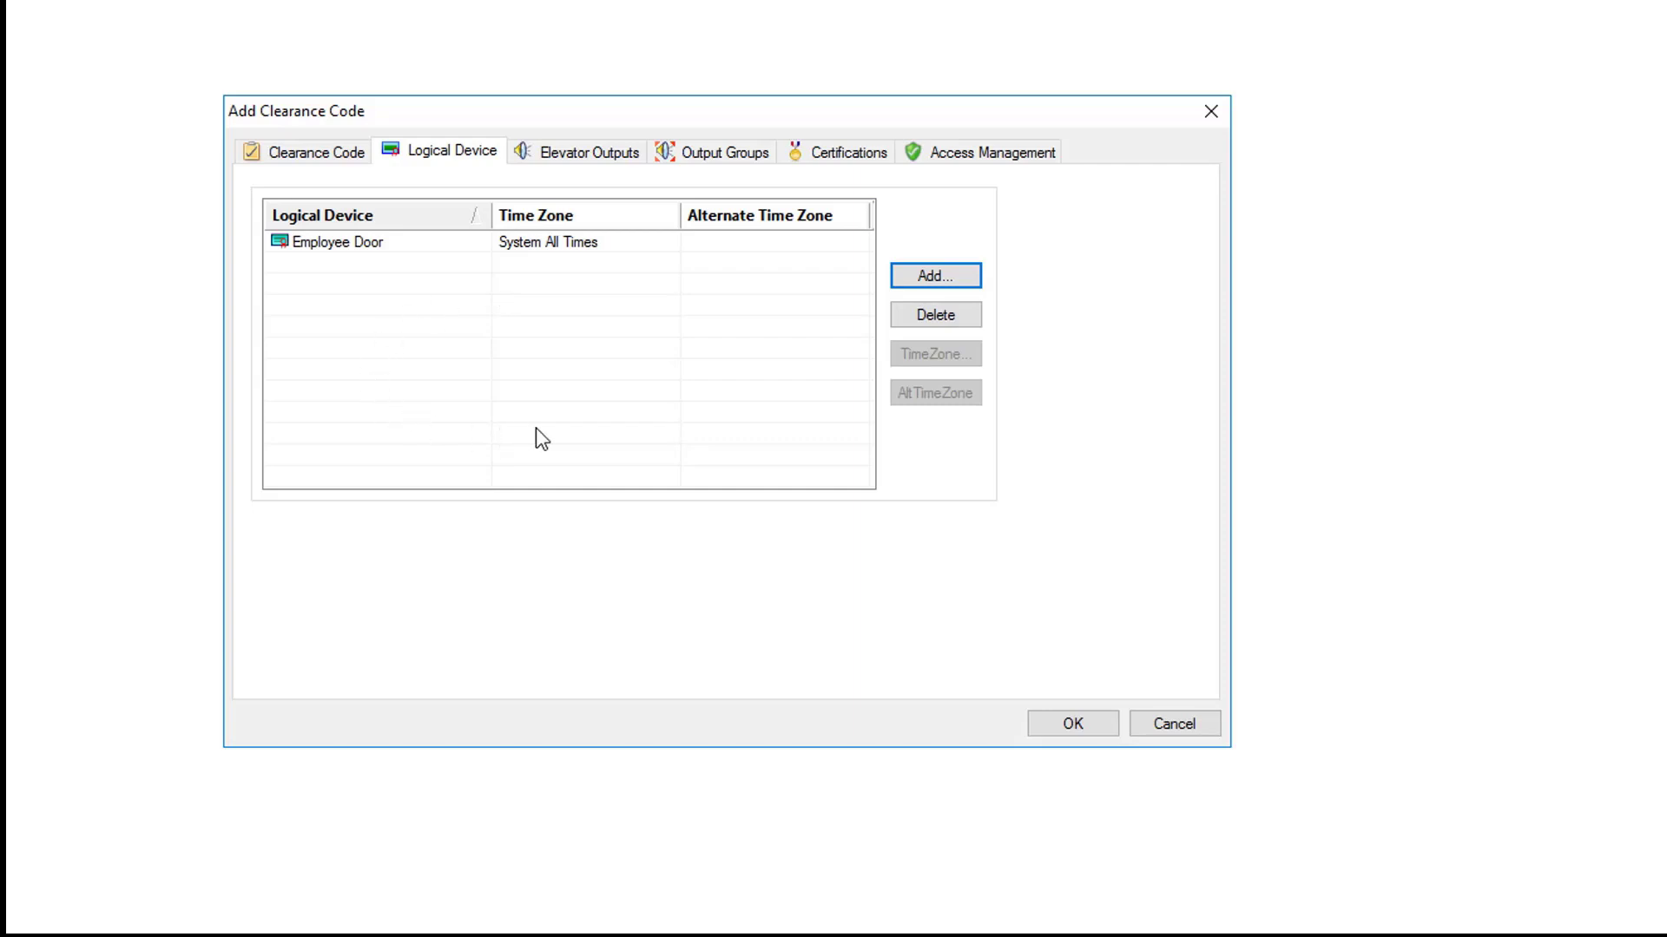
pyautogui.moveTo(592, 335)
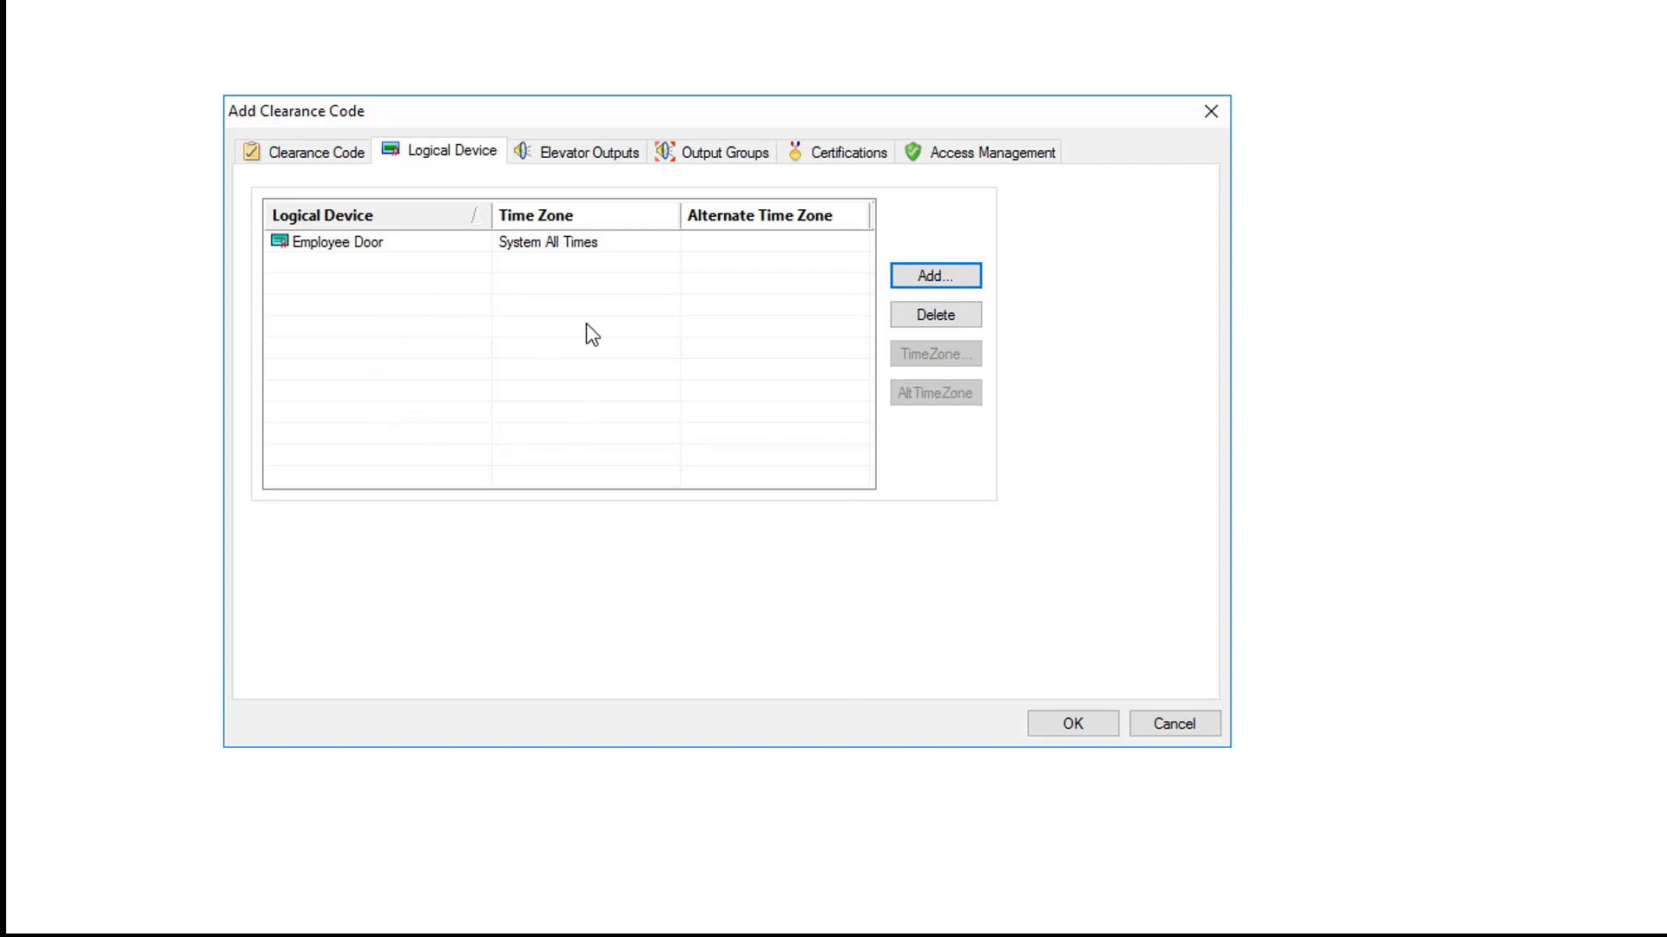
pyautogui.moveTo(705, 330)
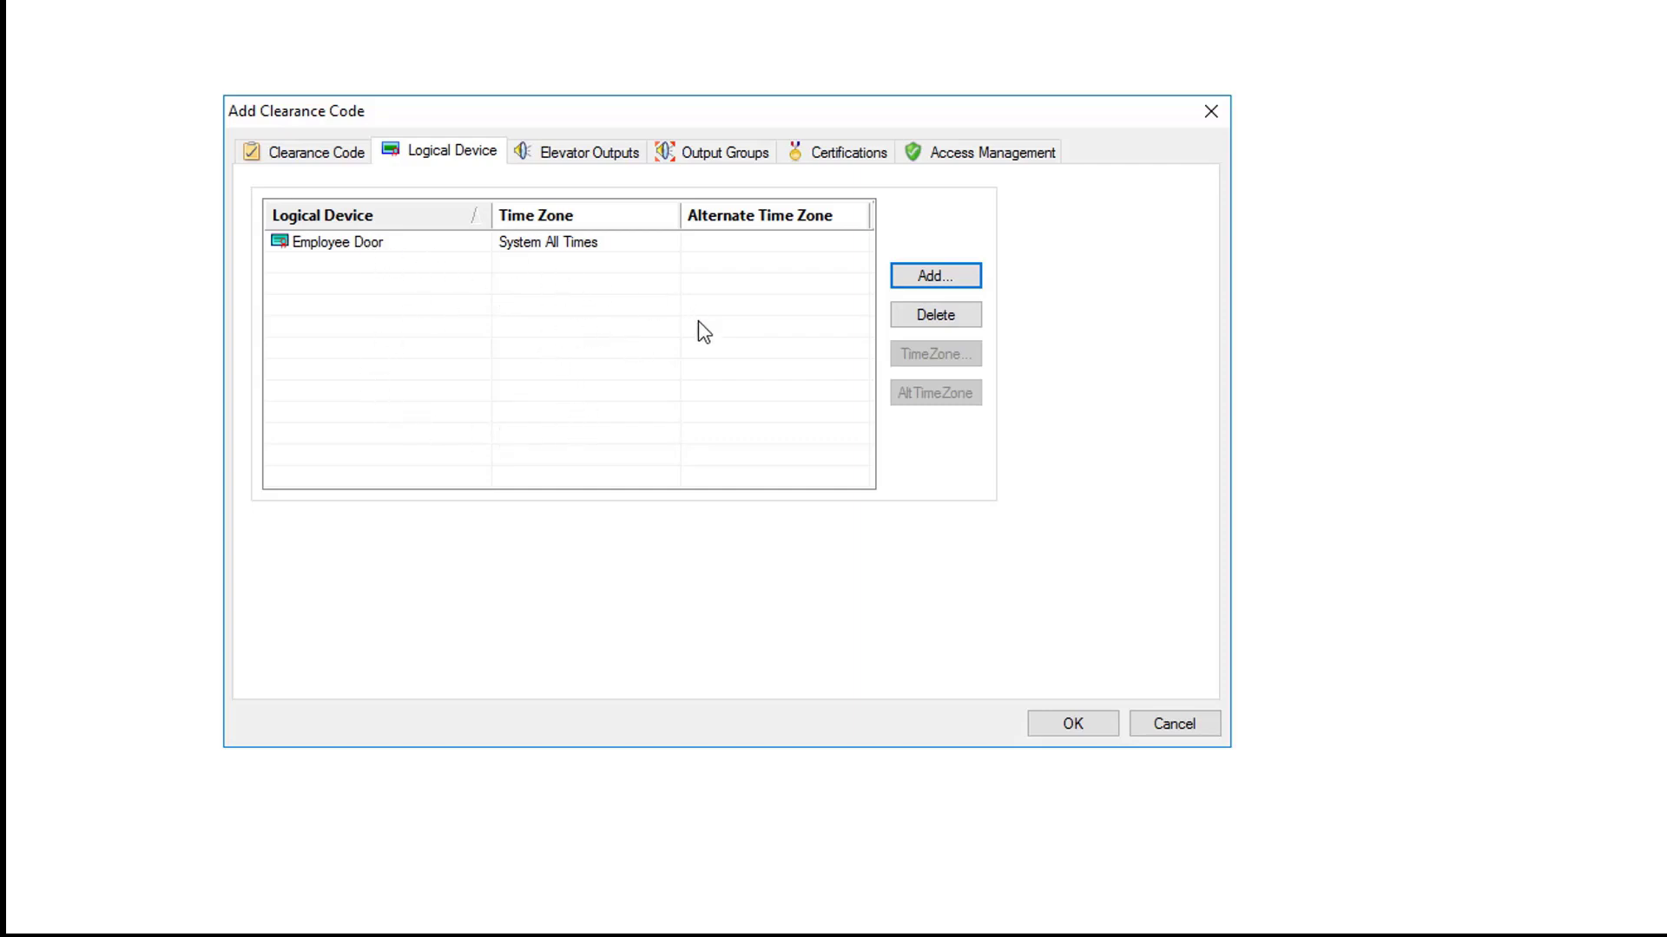
pyautogui.moveTo(588, 299)
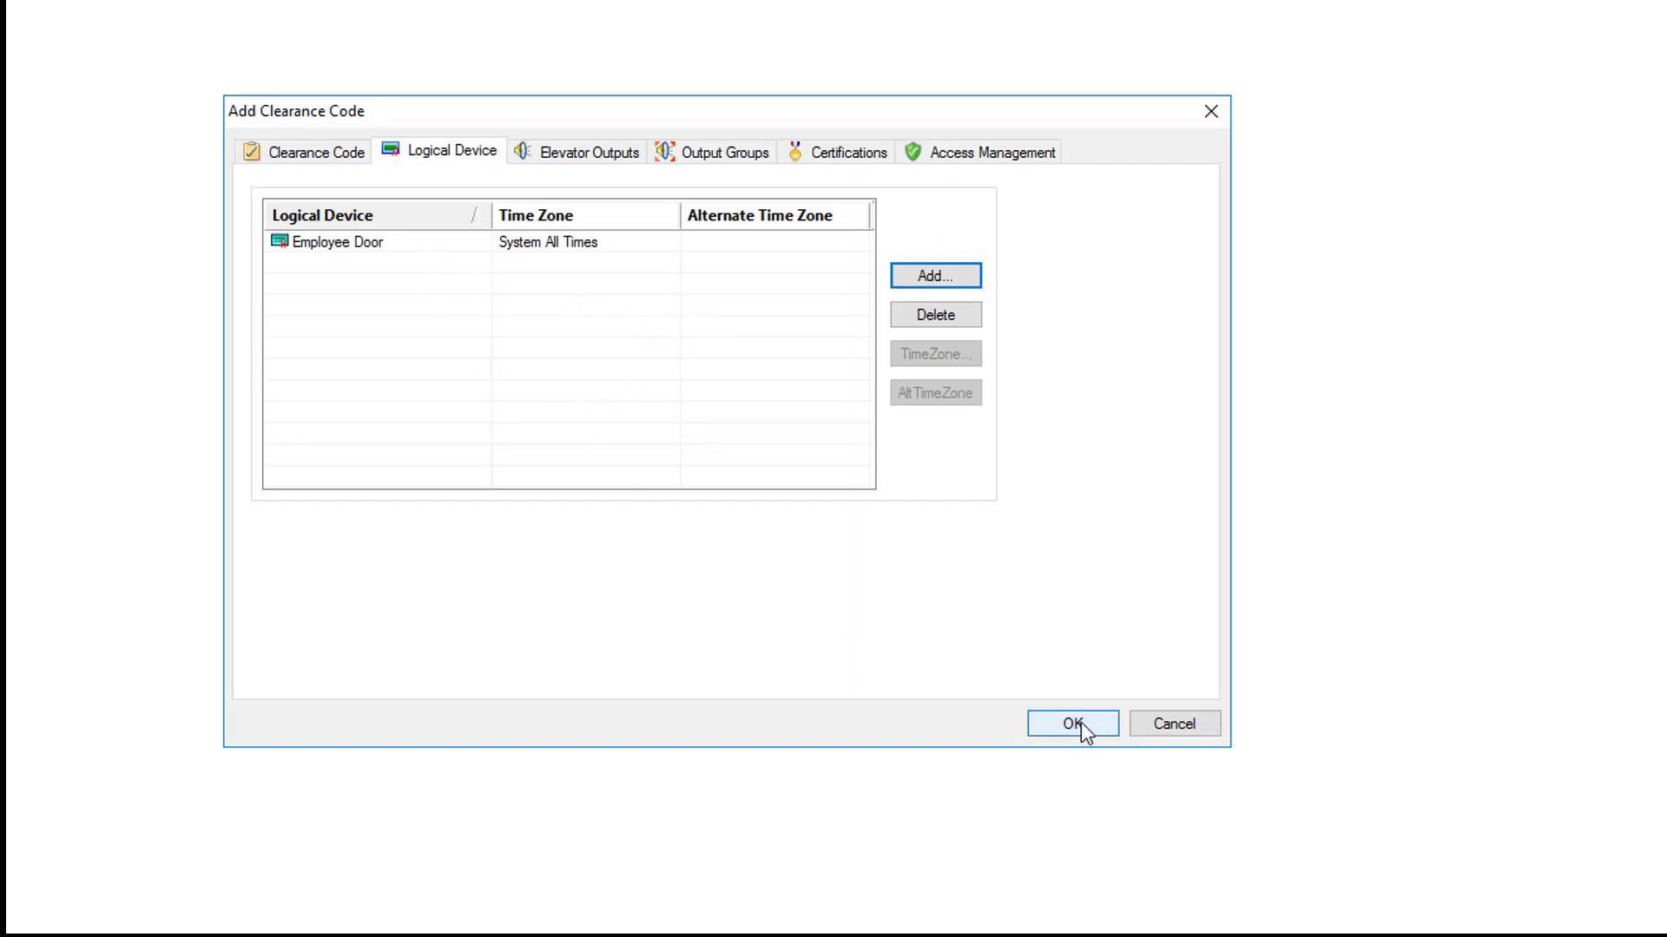
# Step: Save the Employee Only clearance code to the list
pyautogui.click(1075, 724)
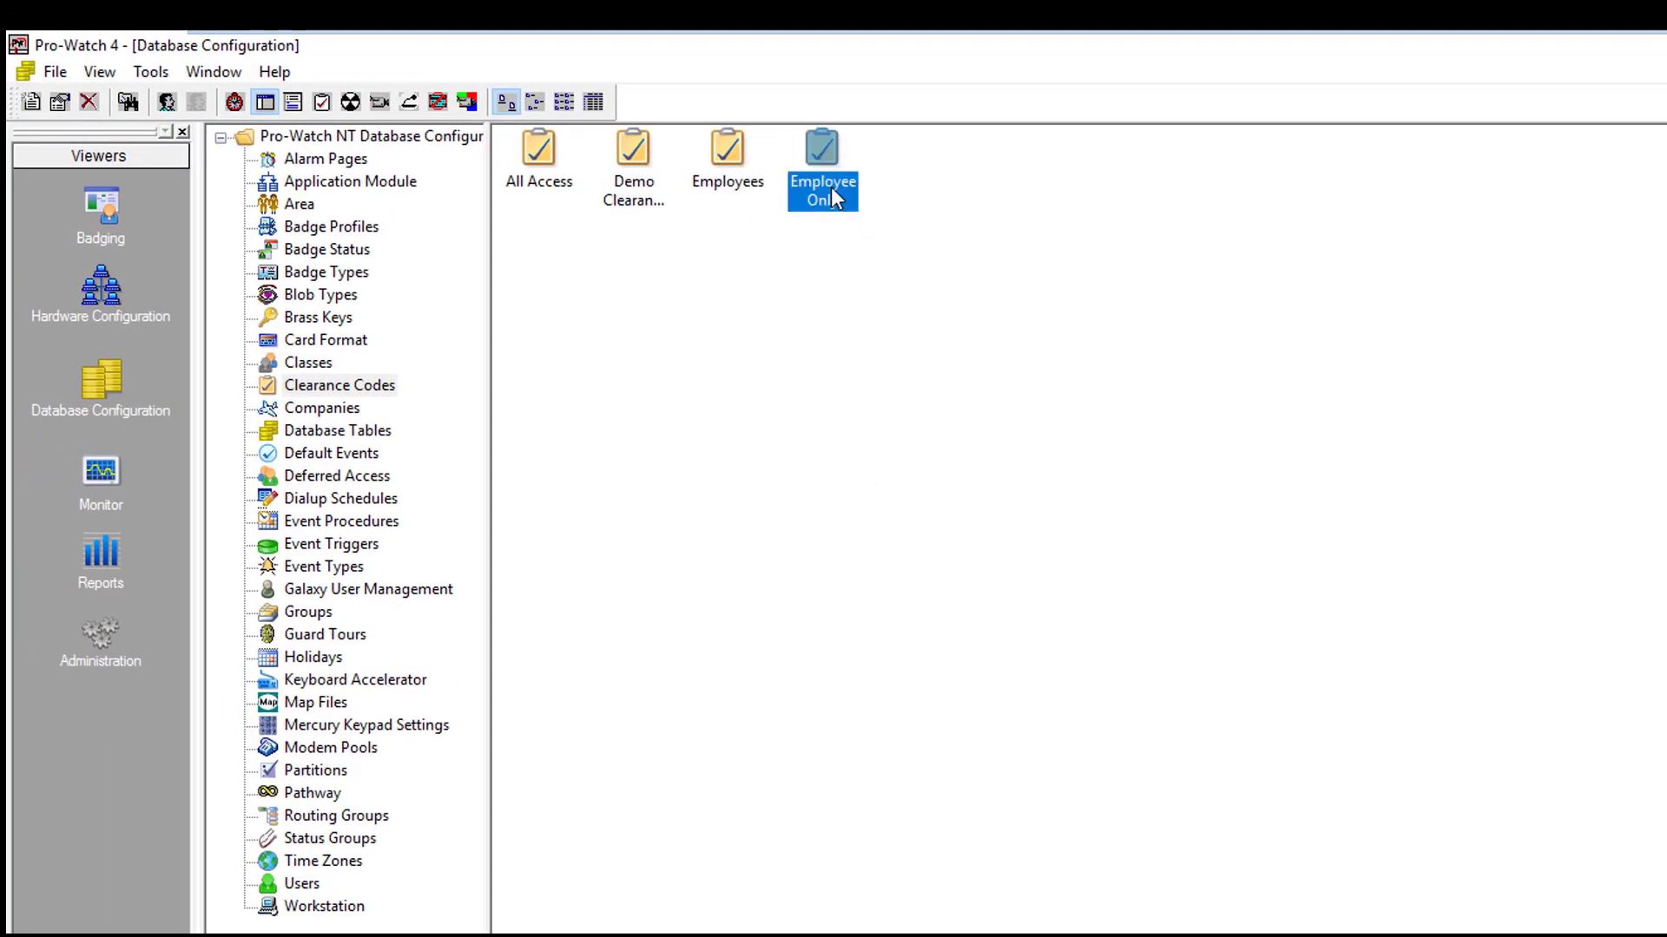
pyautogui.doubleClick(823, 147)
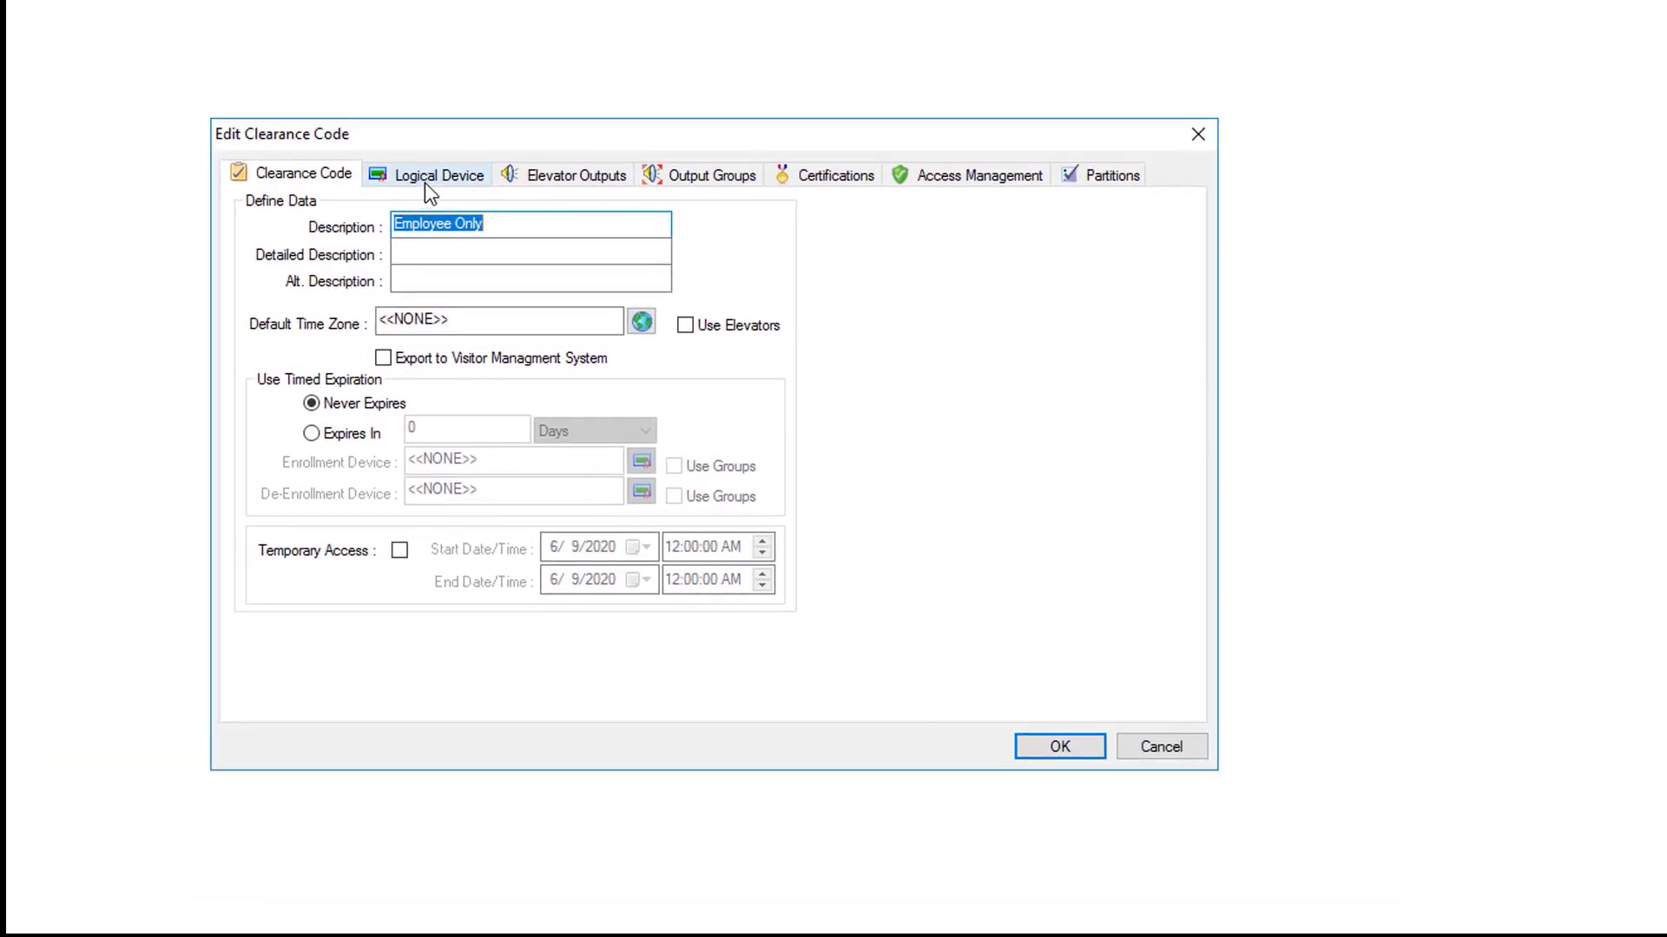
pyautogui.click(439, 173)
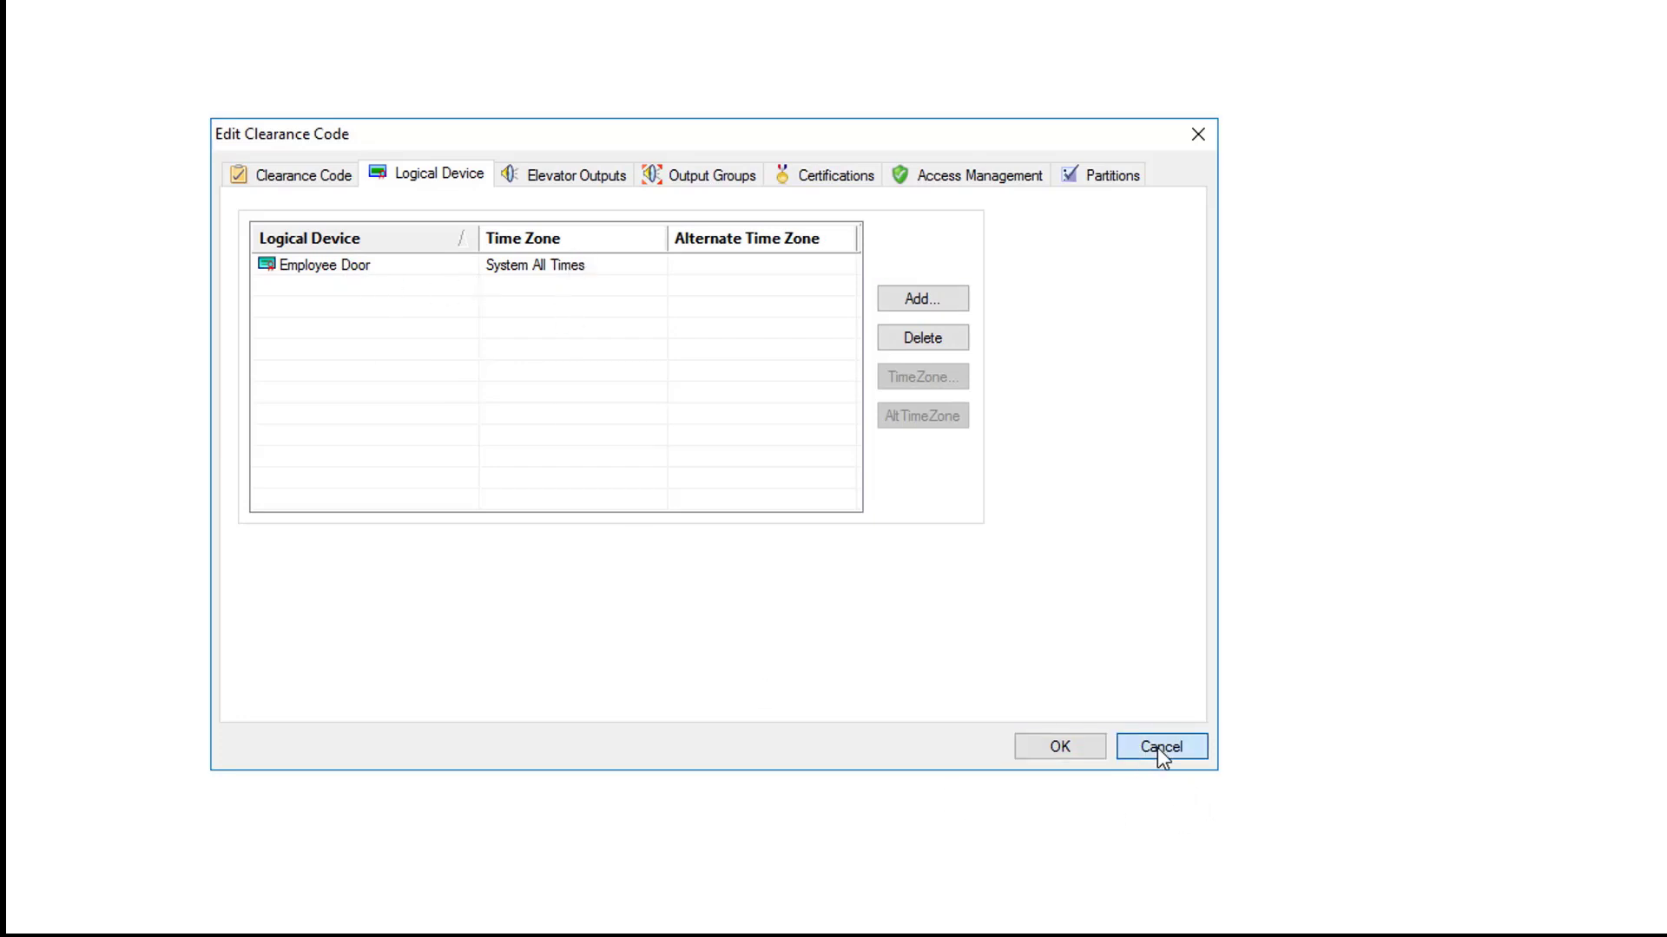
pyautogui.click(1163, 747)
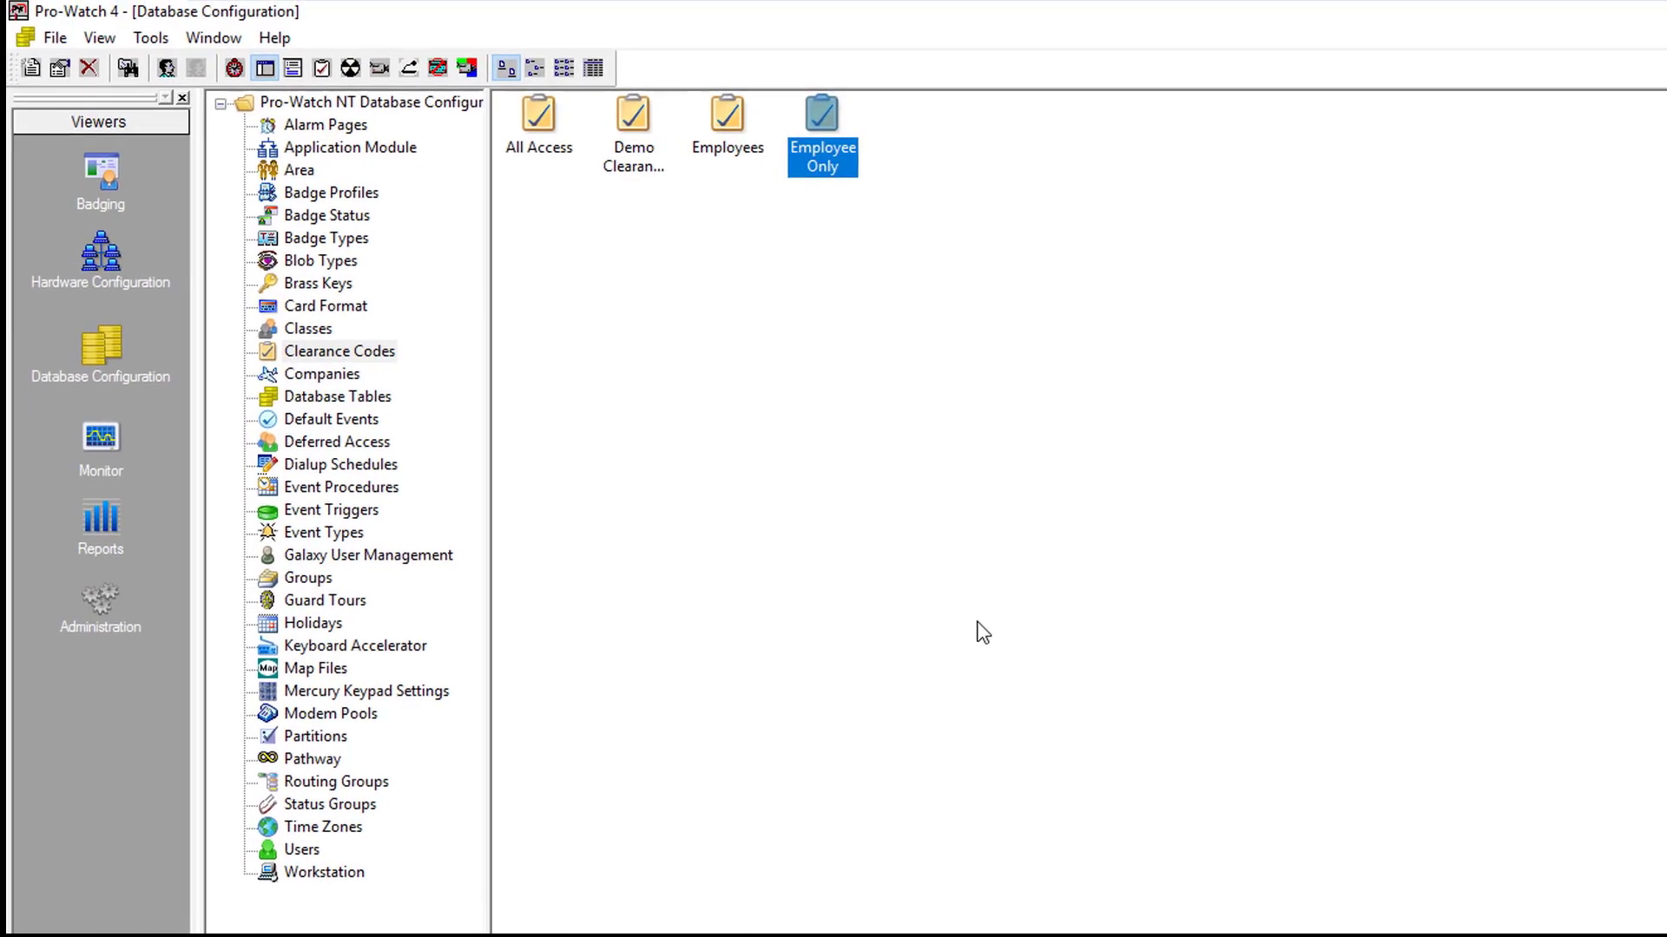